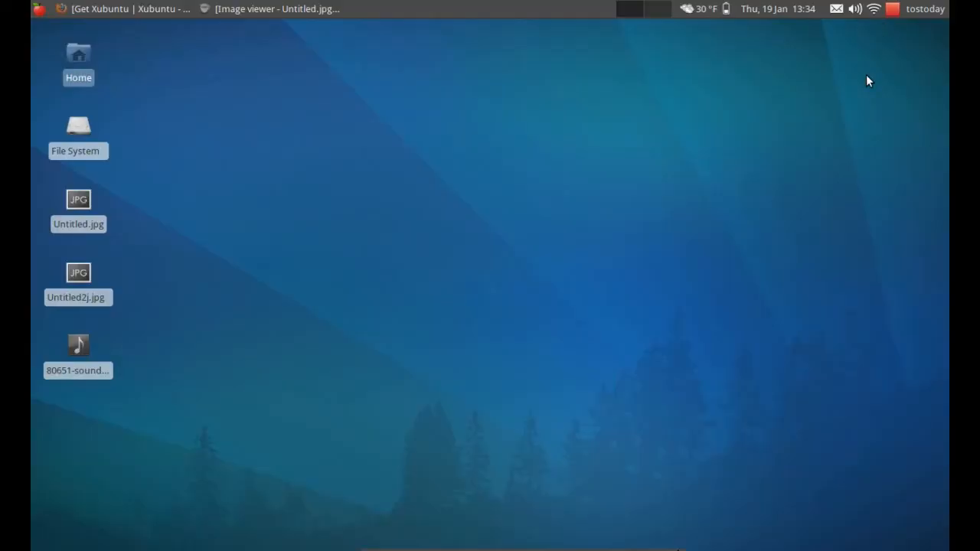
pyautogui.moveTo(753, 239)
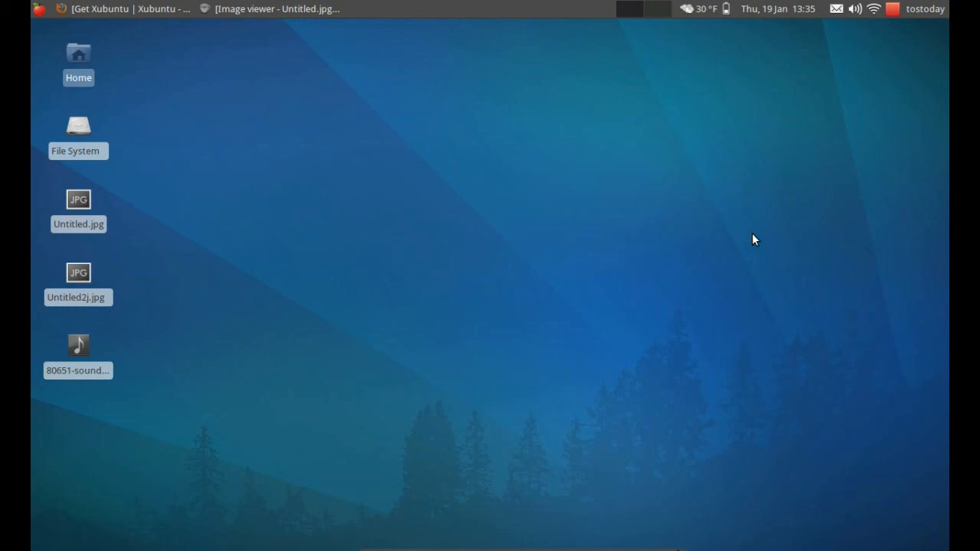
pyautogui.moveTo(682, 222)
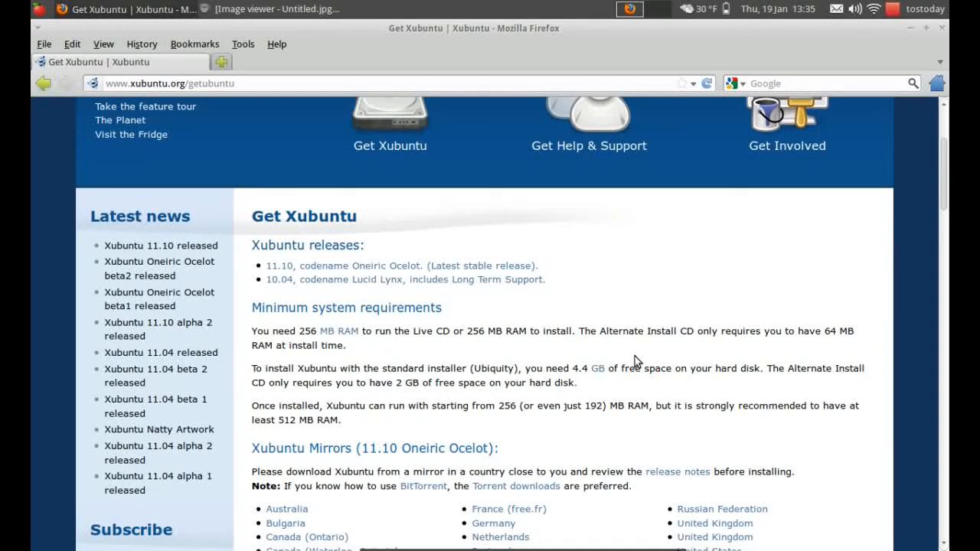
pyautogui.moveTo(324, 422)
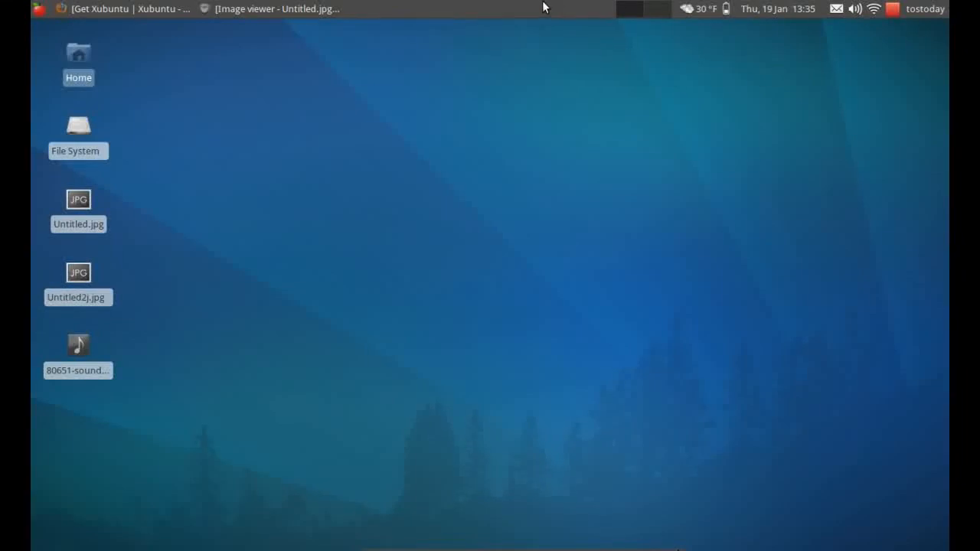
pyautogui.moveTo(778, 61)
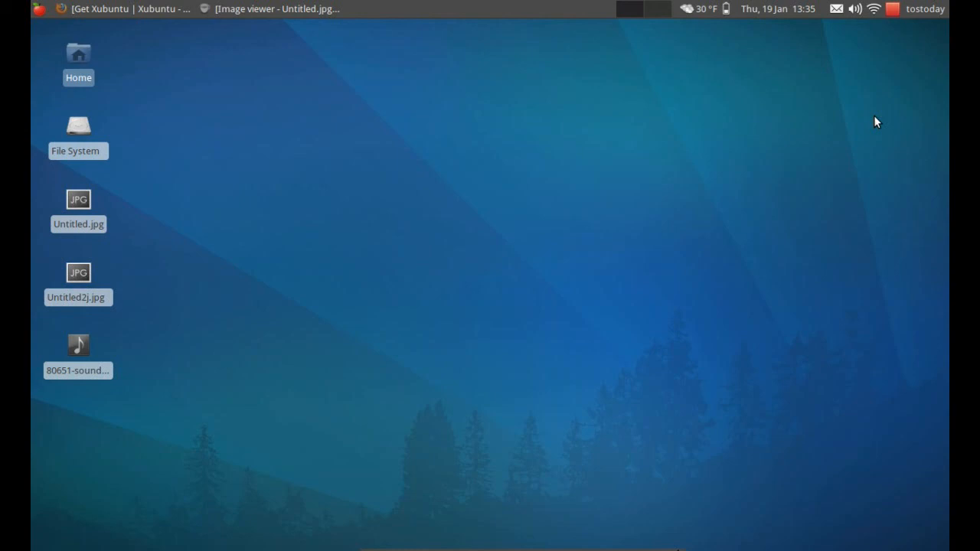
pyautogui.moveTo(877, 98)
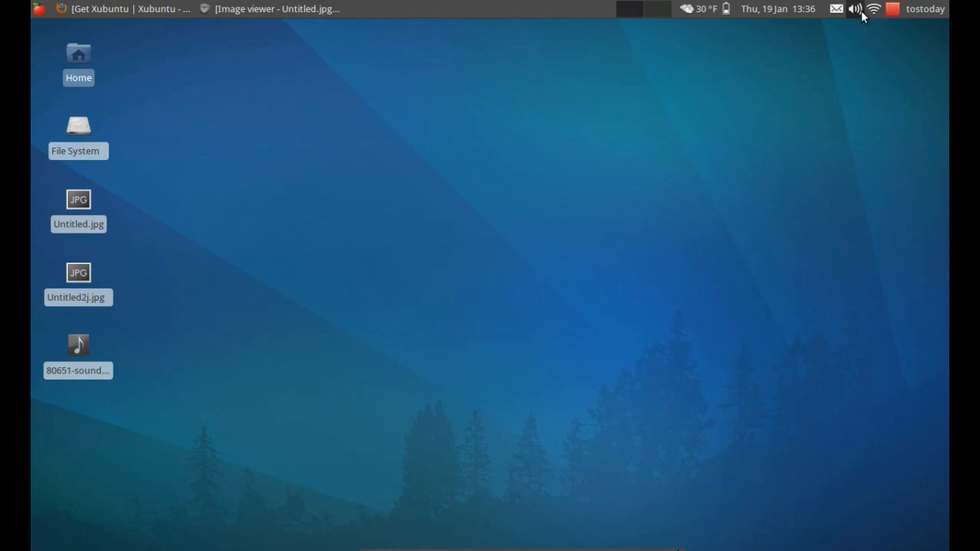
# - Check the panel's sound volume mixer and close it again
pyautogui.click(854, 9)
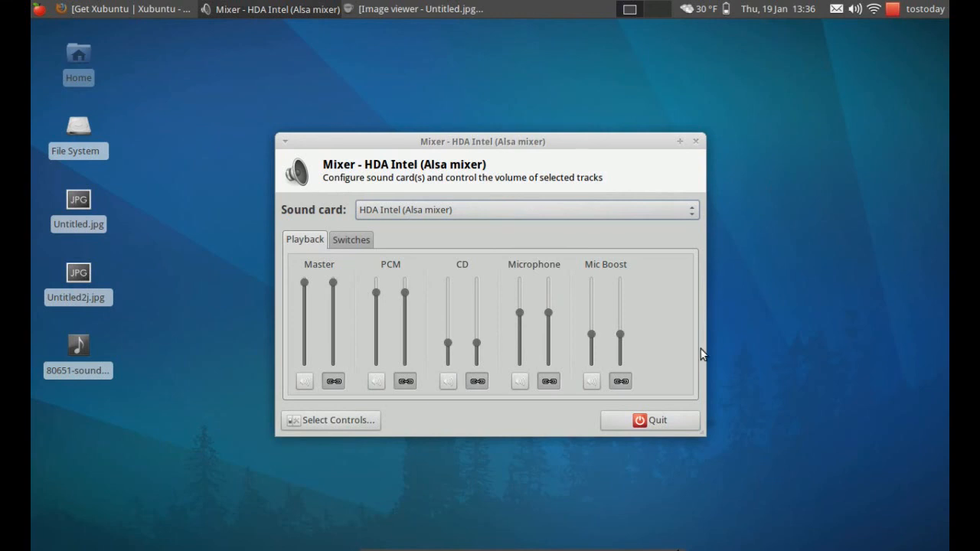
pyautogui.moveTo(675, 399)
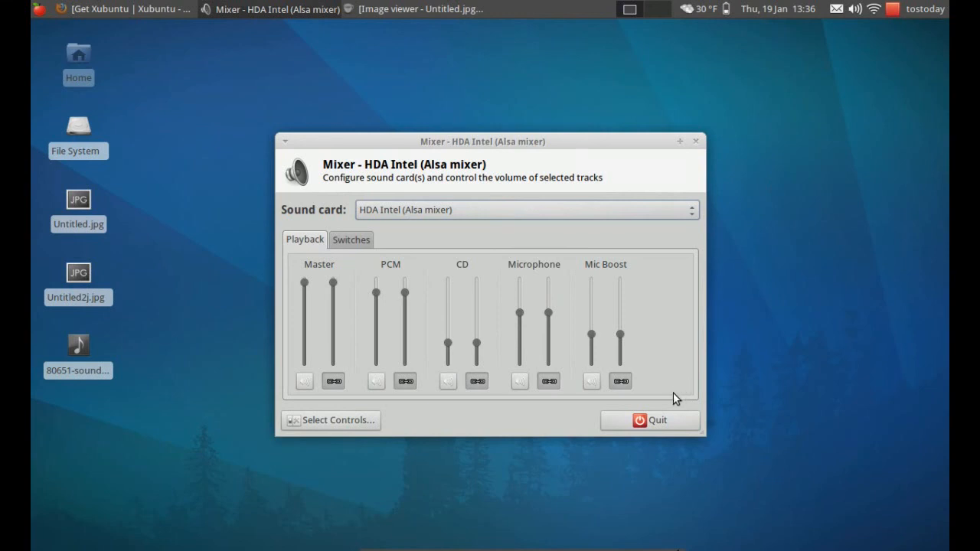
pyautogui.click(649, 420)
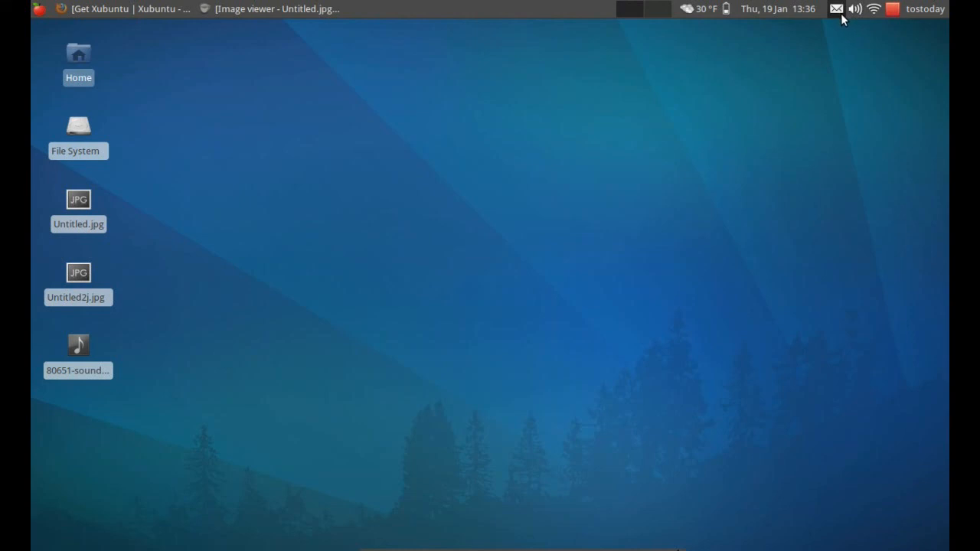
pyautogui.moveTo(778, 9)
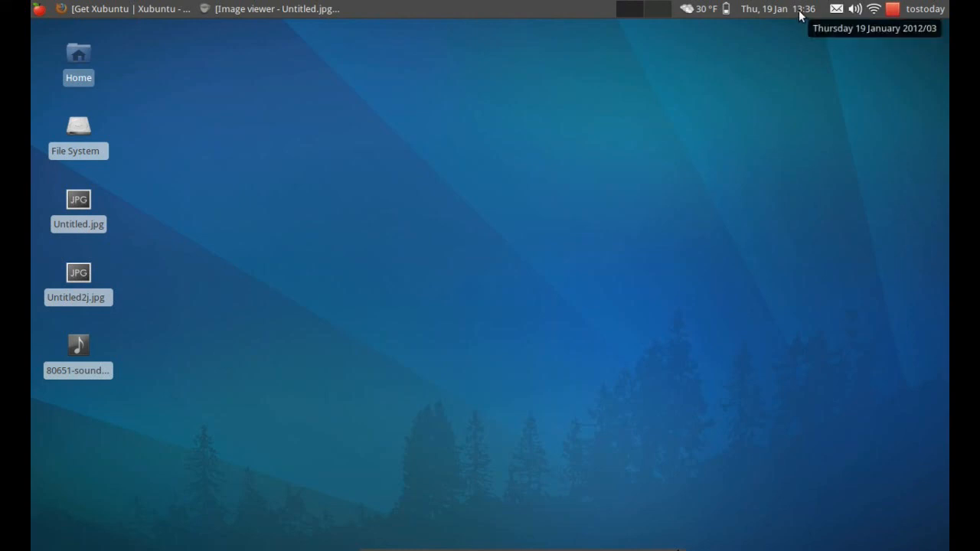
# - Set the panel clock's format to 12-hour time with AM/PM (01:36 PM) via its Properties
pyautogui.rightClick(777, 9)
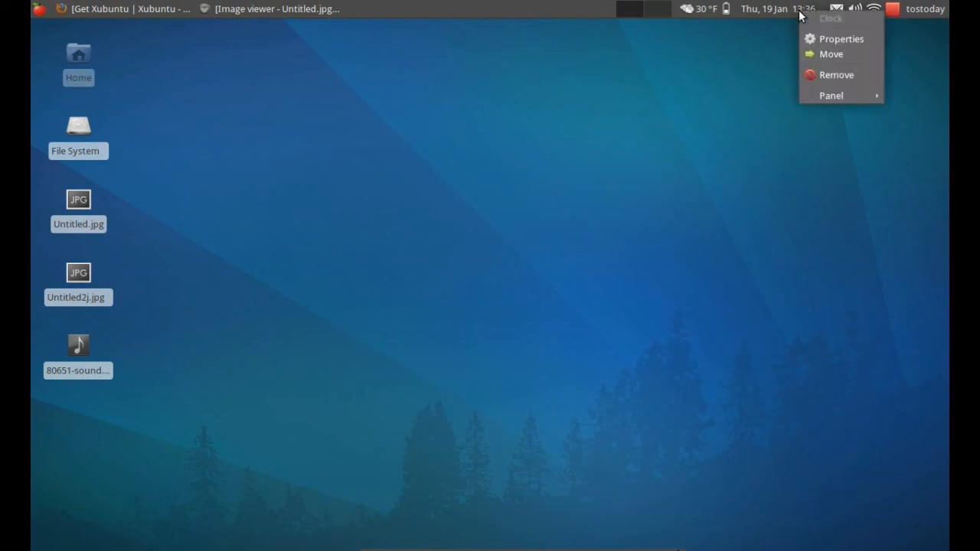
pyautogui.moveTo(819, 38)
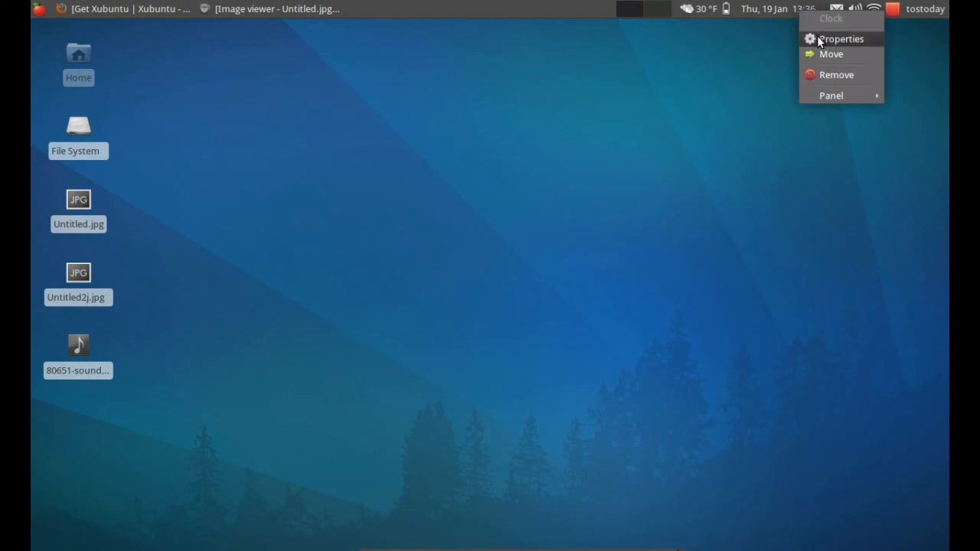
pyautogui.click(842, 38)
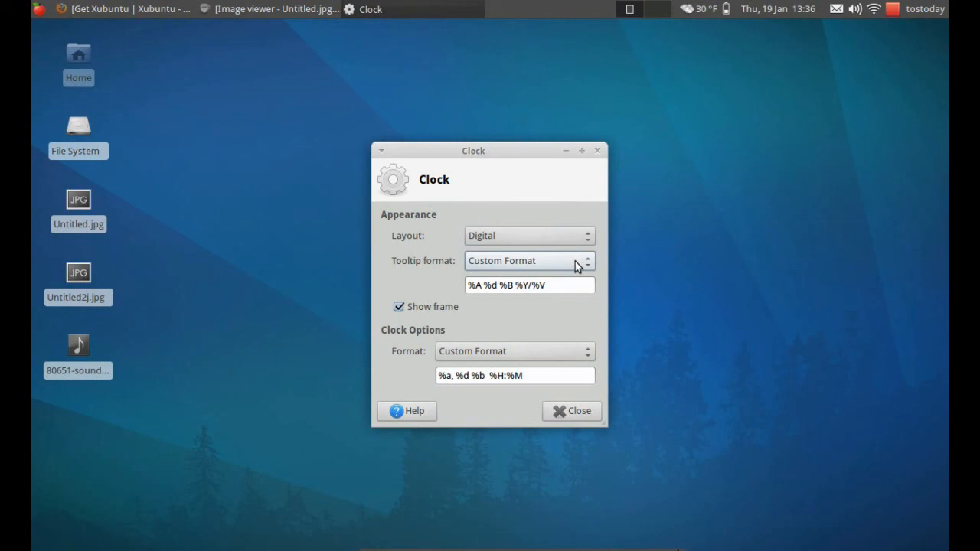
pyautogui.moveTo(565, 351)
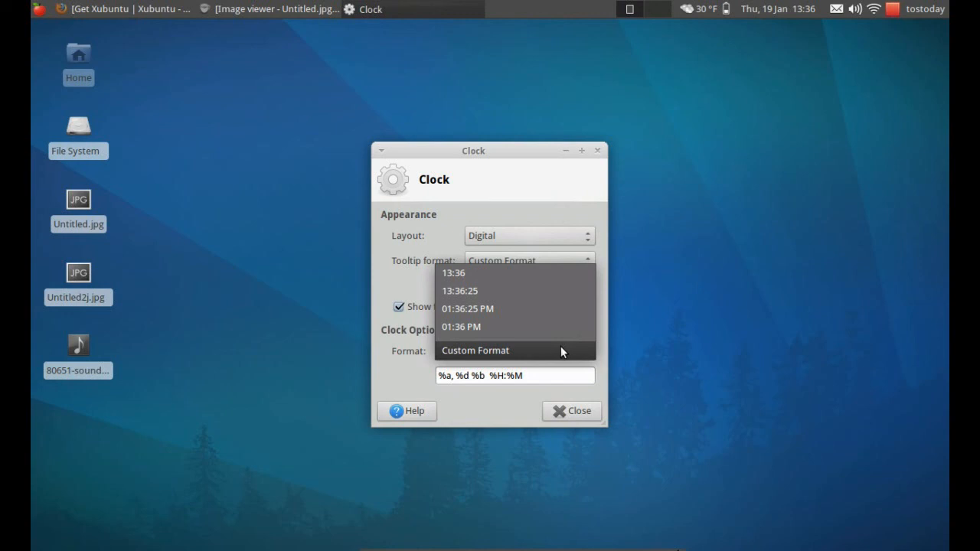
pyautogui.moveTo(547, 348)
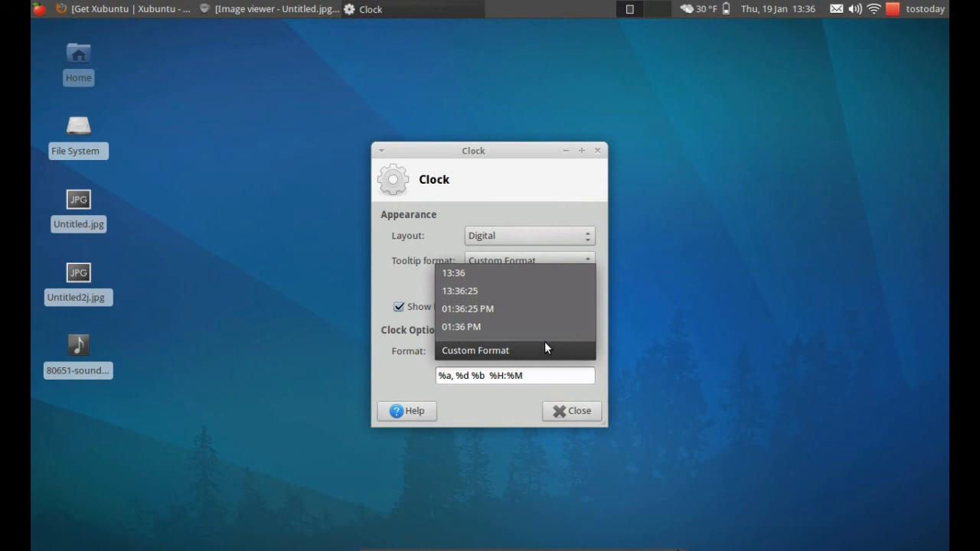
pyautogui.moveTo(539, 343)
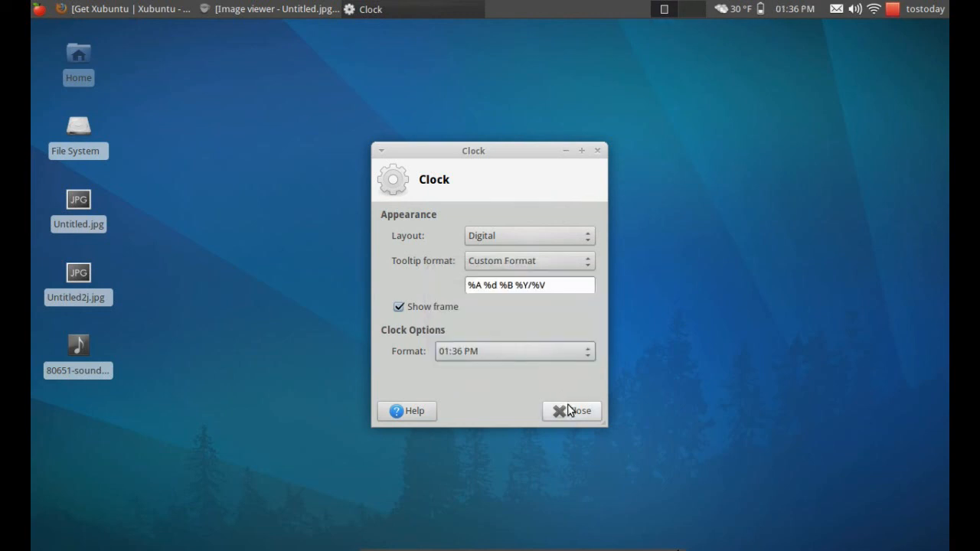
pyautogui.click(571, 410)
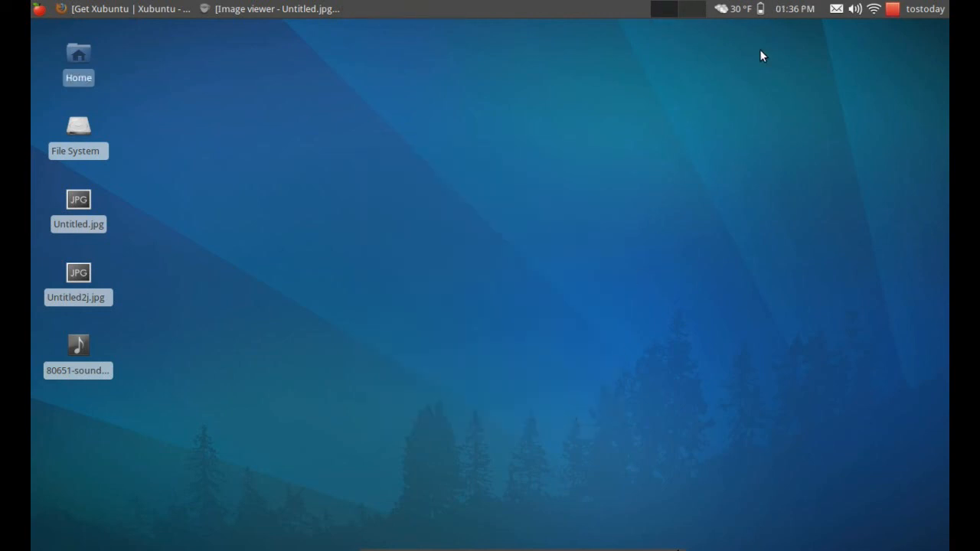
pyautogui.moveTo(757, 14)
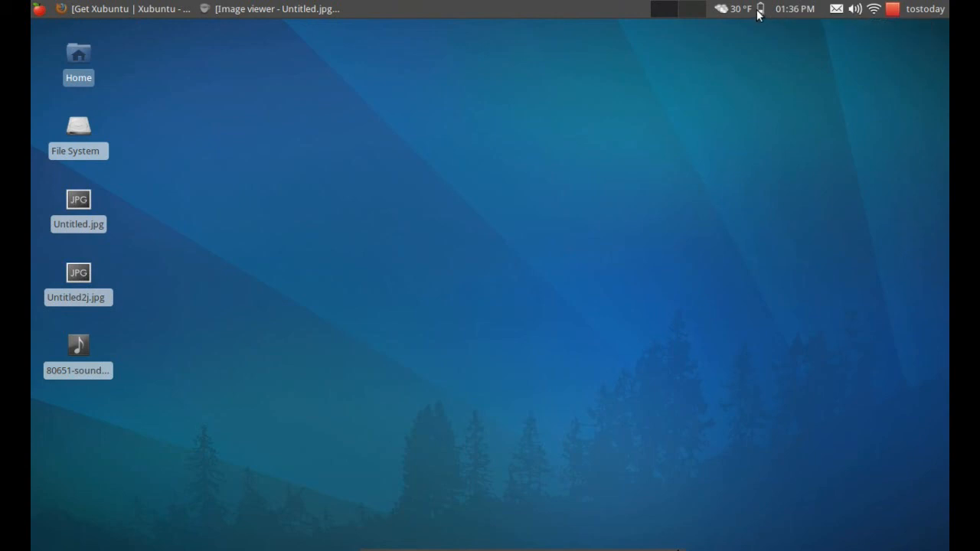
# - Bring up Xfce Power Manager preferences and view the On Battery settings
pyautogui.click(759, 9)
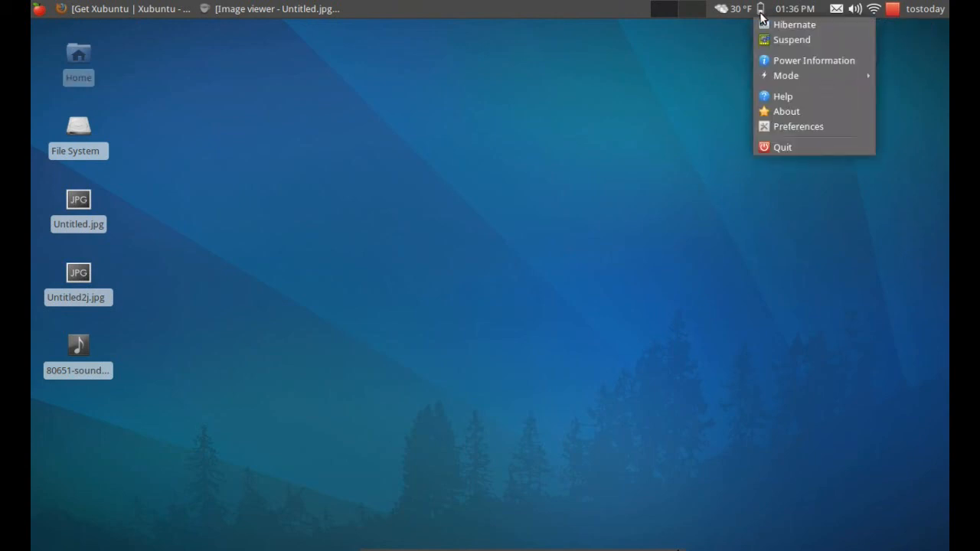
pyautogui.click(799, 126)
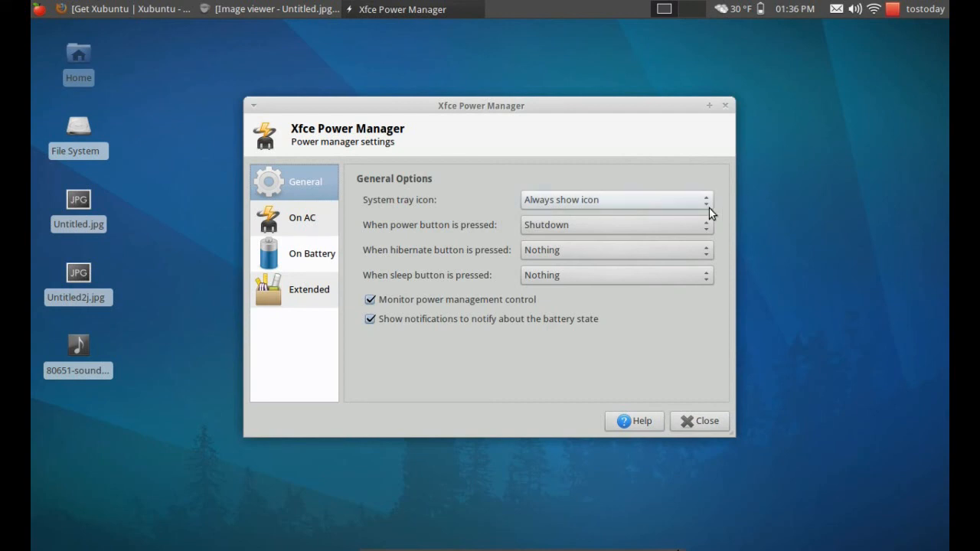
pyautogui.moveTo(303, 229)
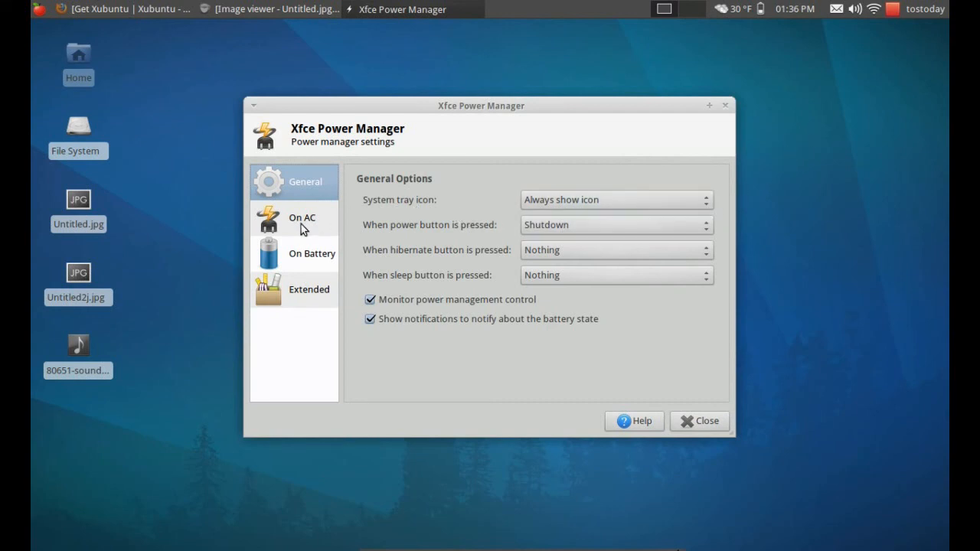
pyautogui.click(312, 254)
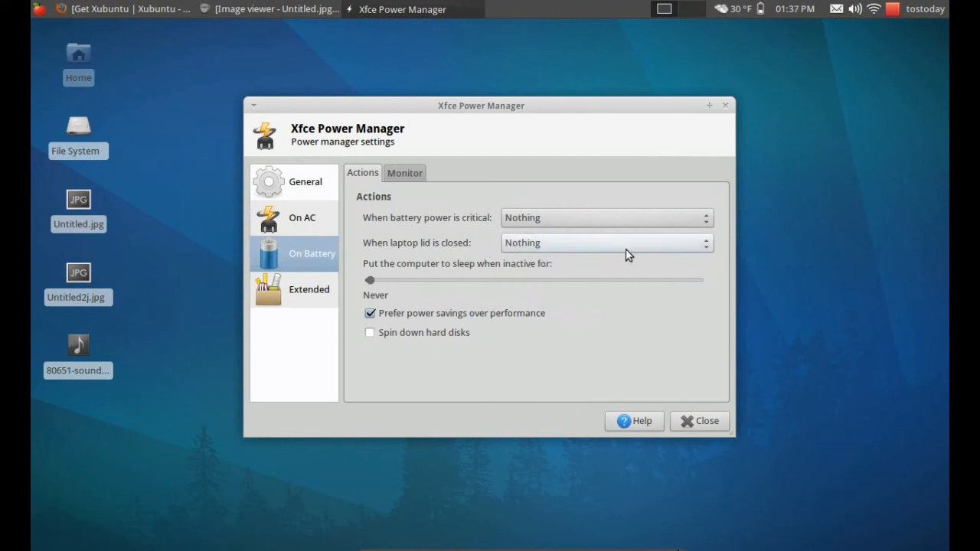
pyautogui.moveTo(661, 228)
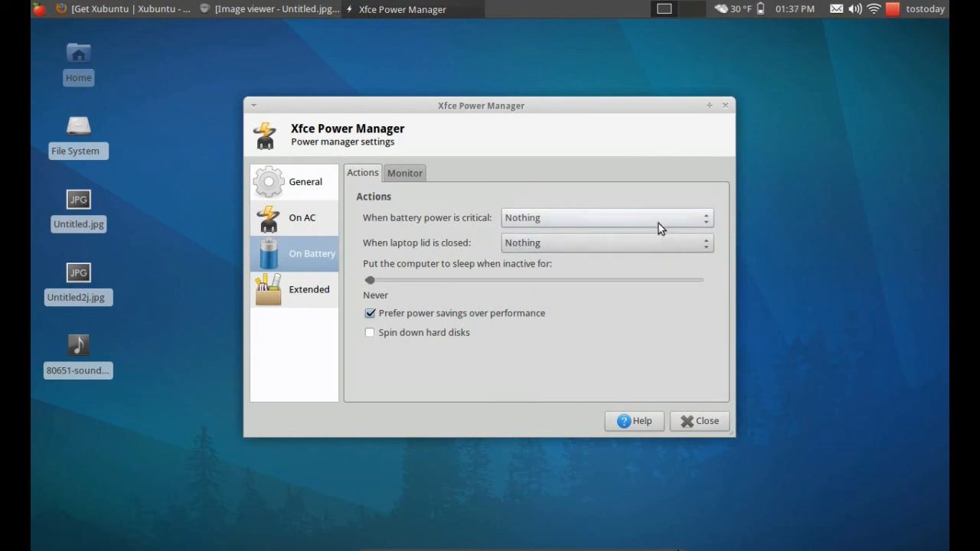
# - Set 'When battery power is critical' to Nothing and close the power settings
pyautogui.click(605, 217)
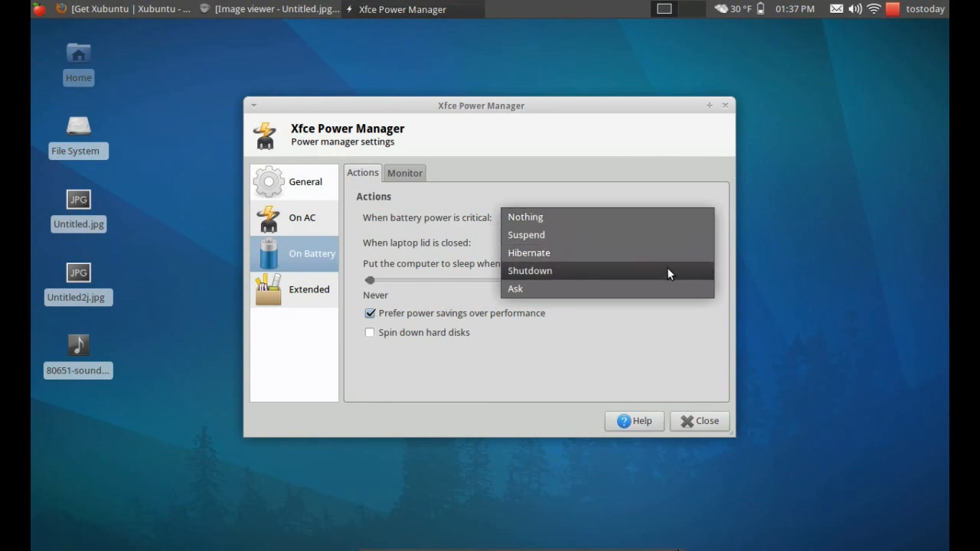
pyautogui.click(525, 217)
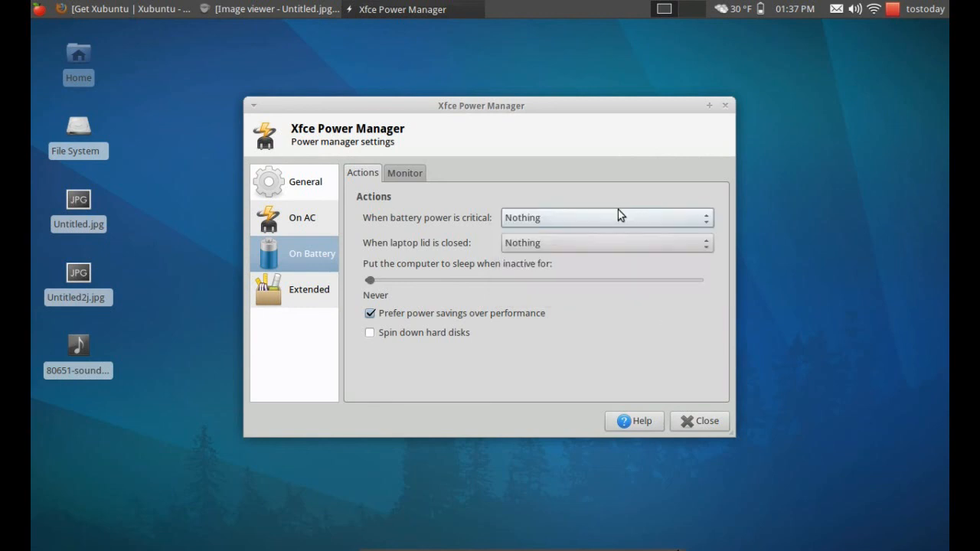
pyautogui.moveTo(699, 421)
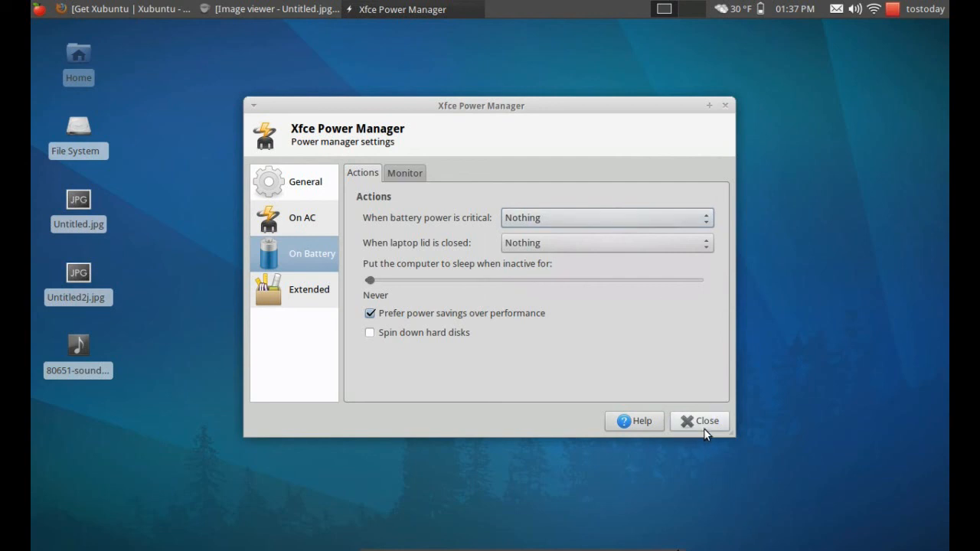
pyautogui.click(698, 421)
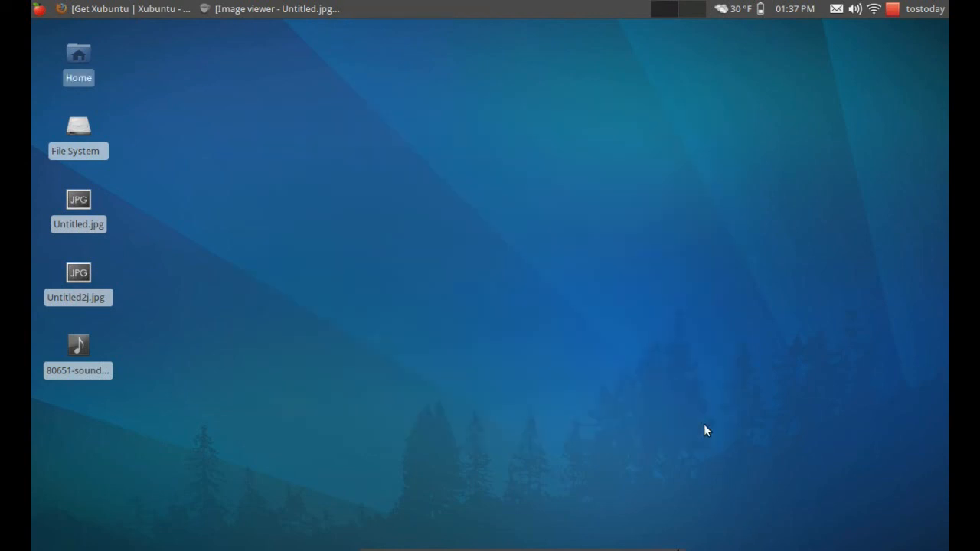
pyautogui.moveTo(539, 9)
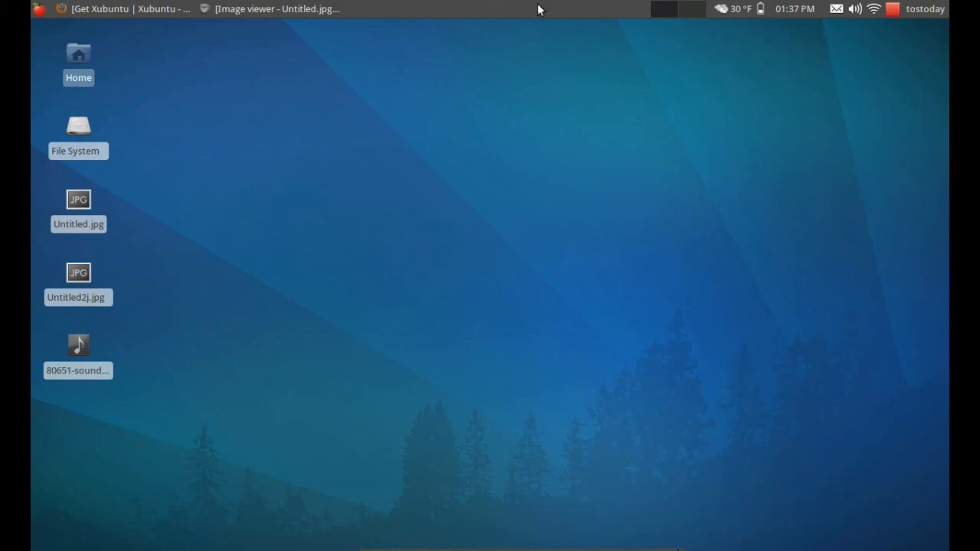
pyautogui.rightClick(539, 9)
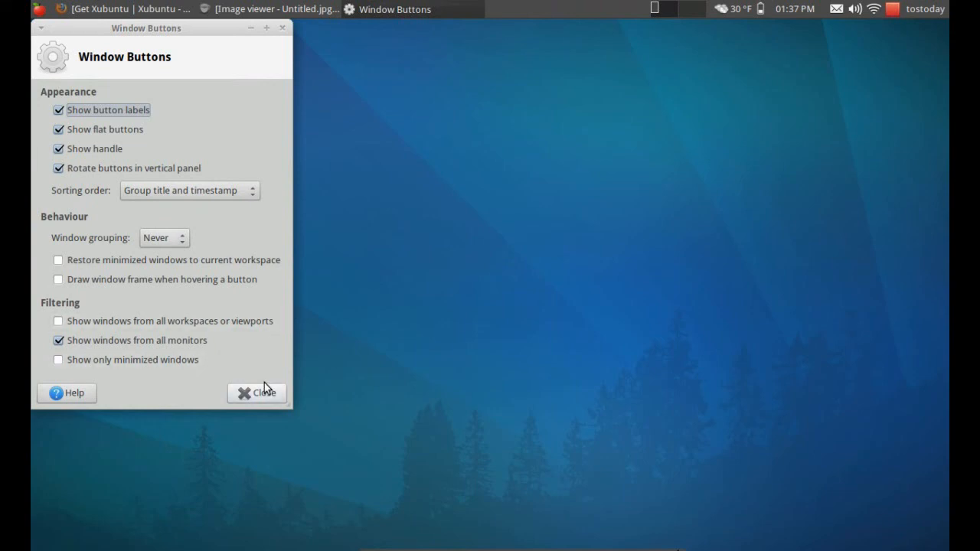
pyautogui.click(264, 392)
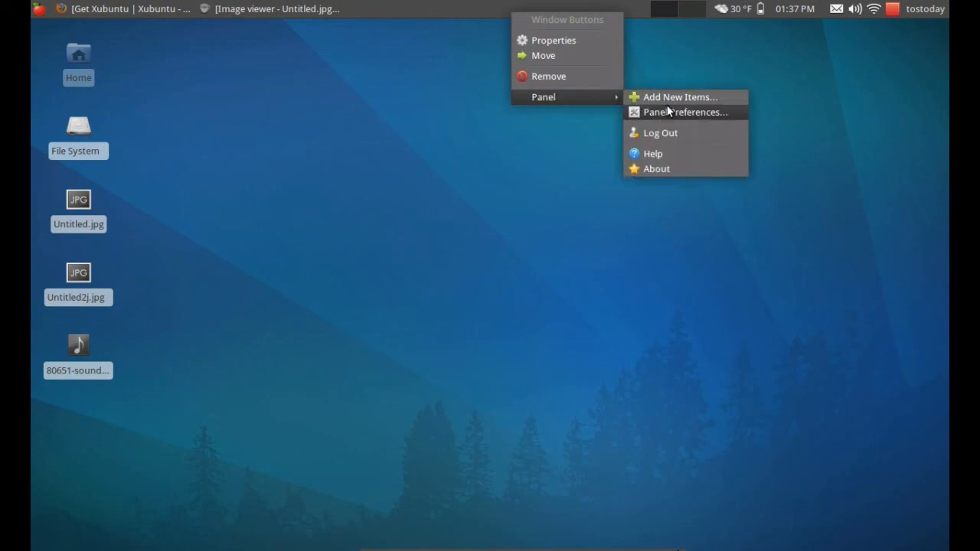
pyautogui.click(678, 96)
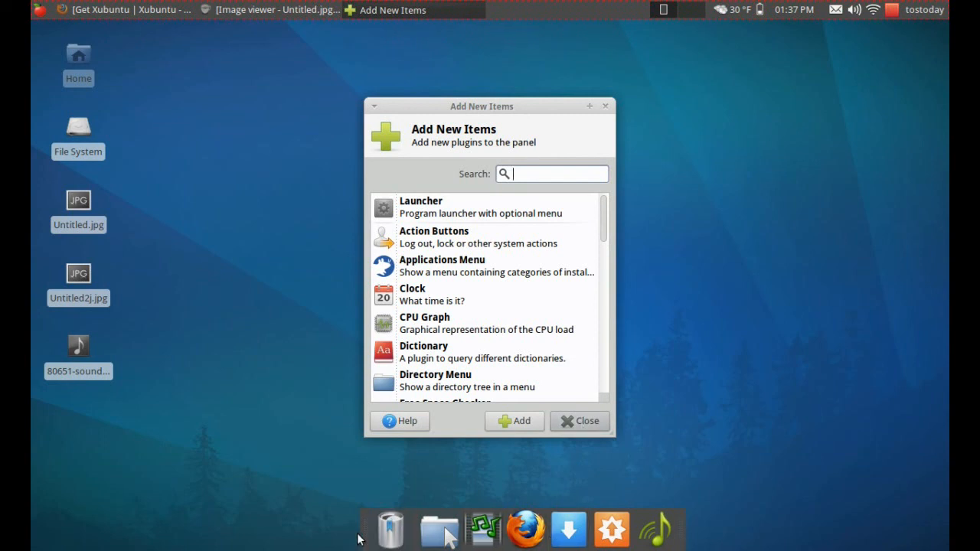
pyautogui.click(579, 419)
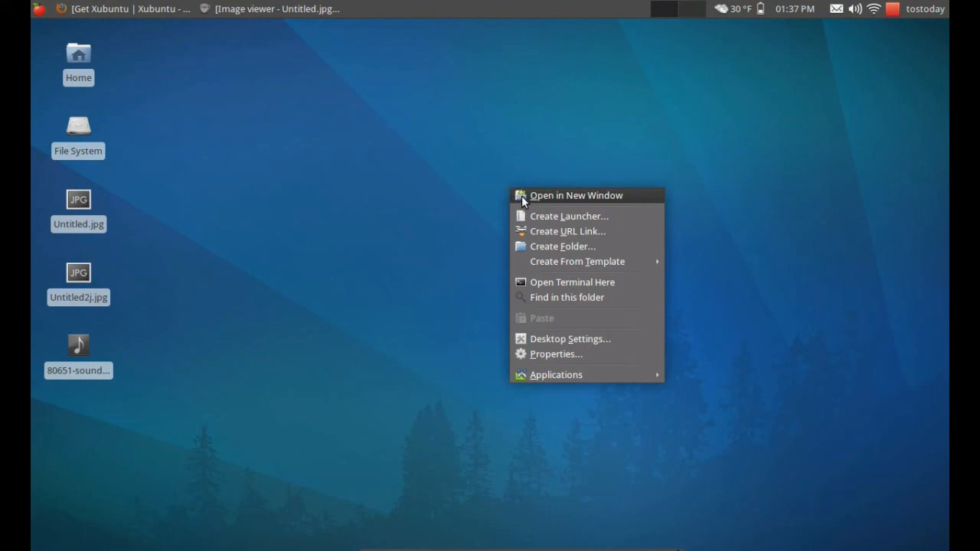
pyautogui.moveTo(545, 334)
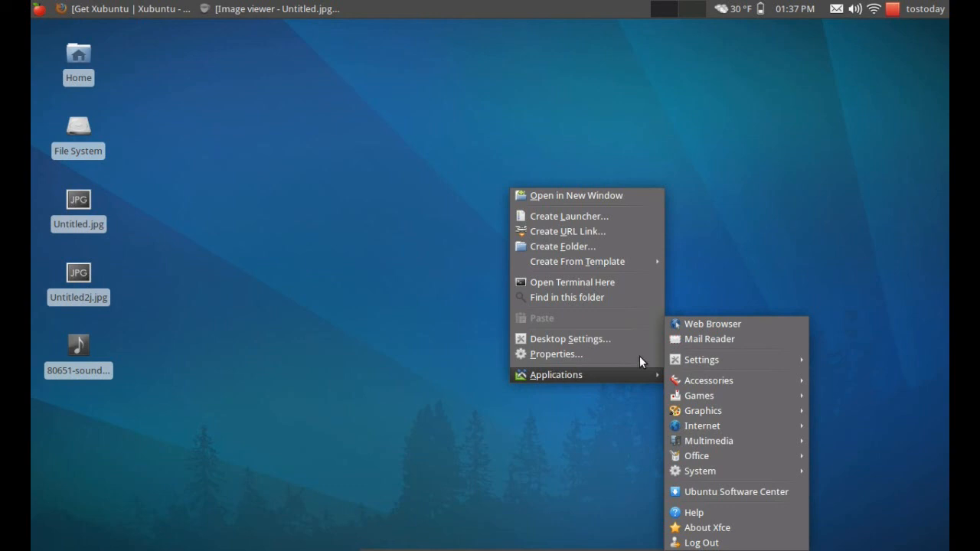
pyautogui.moveTo(233, 193)
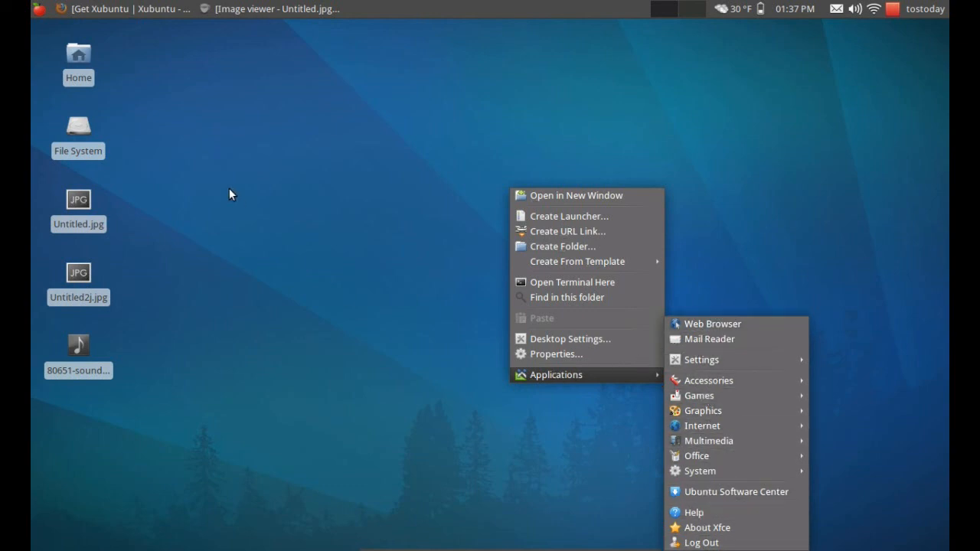
pyautogui.click(225, 181)
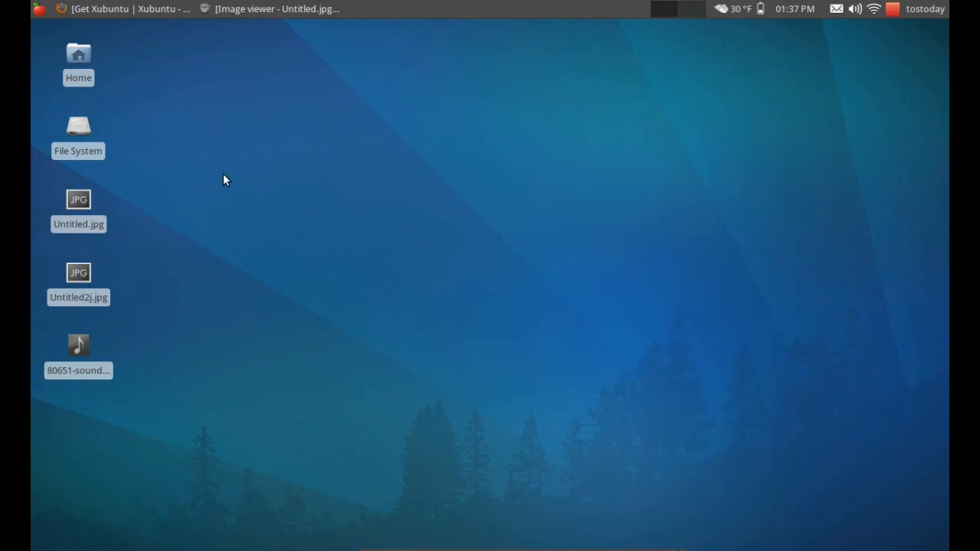
pyautogui.moveTo(579, 101)
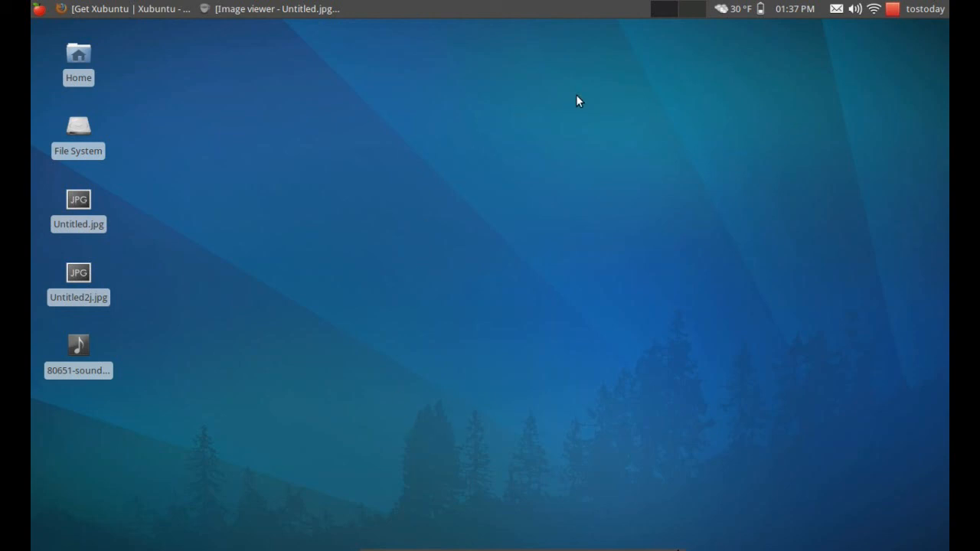
pyautogui.moveTo(112, 72)
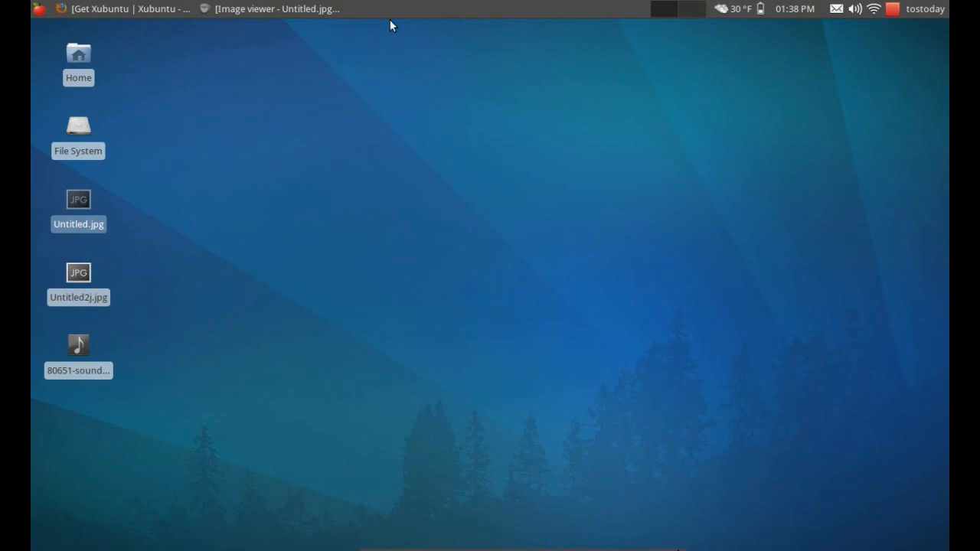
pyautogui.moveTo(276, 9)
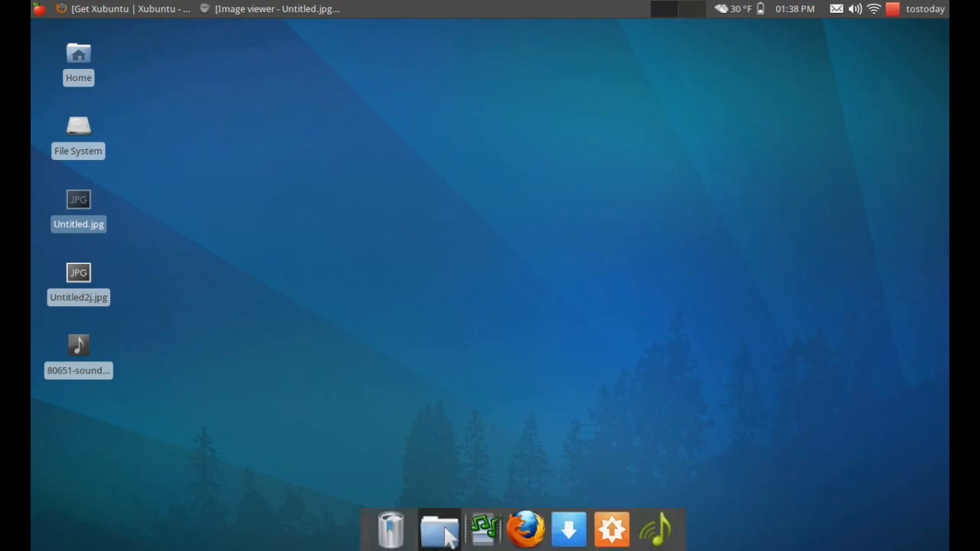
pyautogui.moveTo(482, 530)
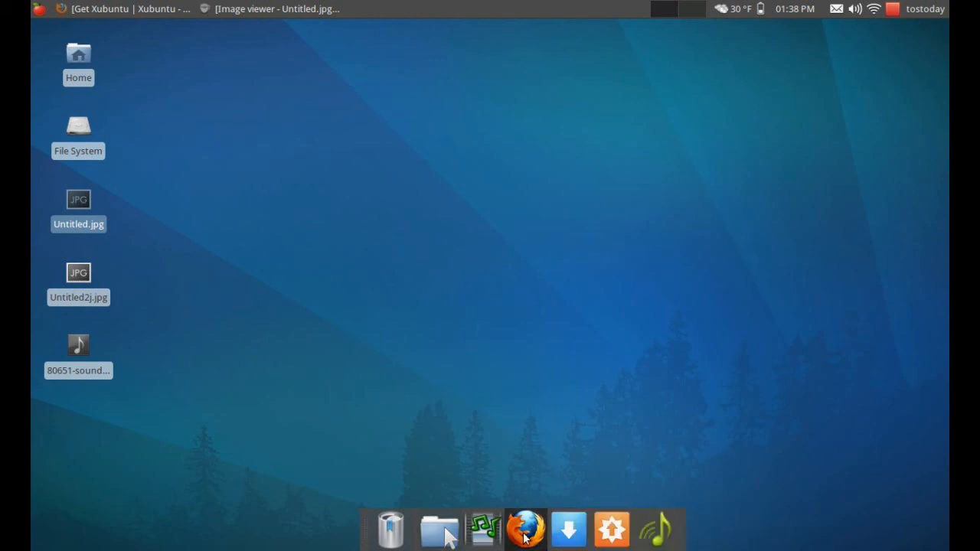
pyautogui.moveTo(437, 528)
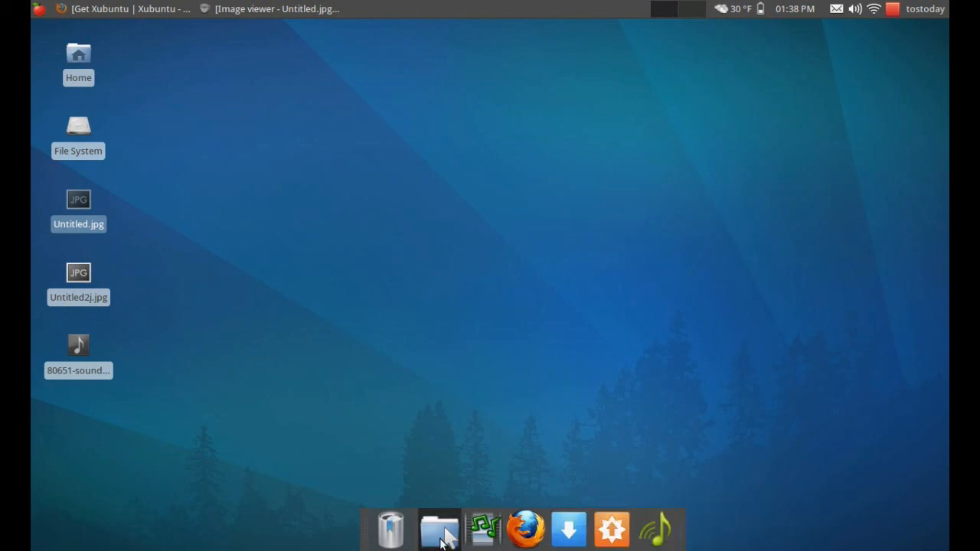
pyautogui.moveTo(674, 533)
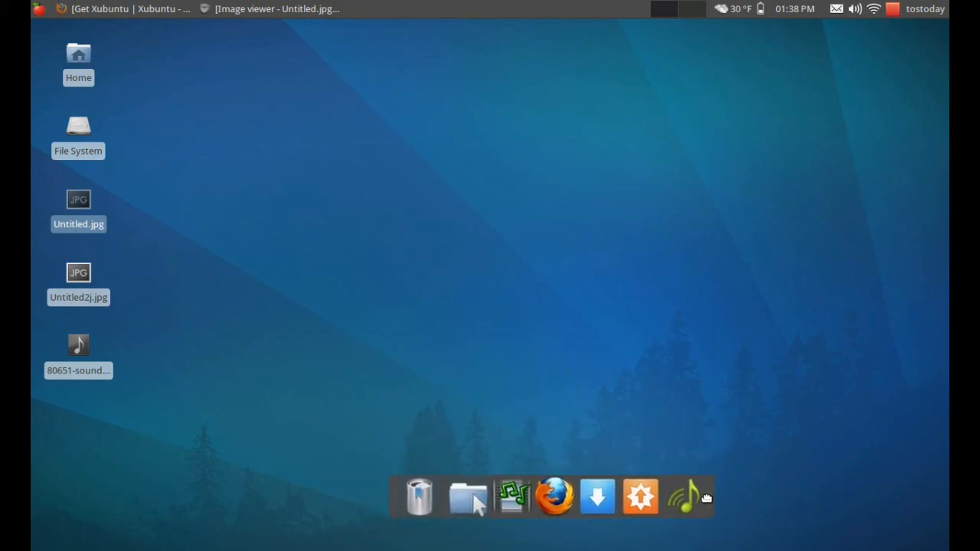
pyautogui.moveTo(490, 291)
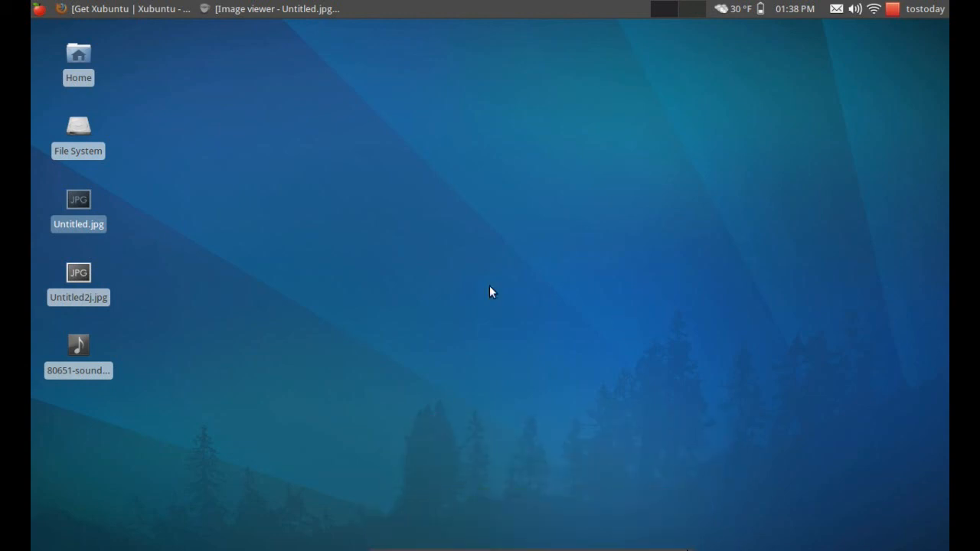
pyautogui.moveTo(104, 107)
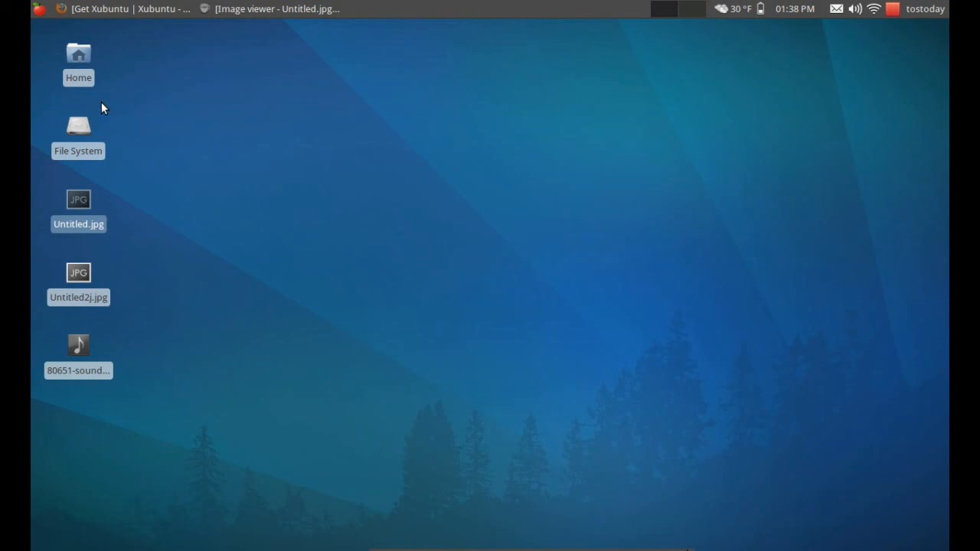
# - Browse the Applications menu's Internet and Multimedia submenus, then launch Ubuntu Software Center
pyautogui.click(39, 9)
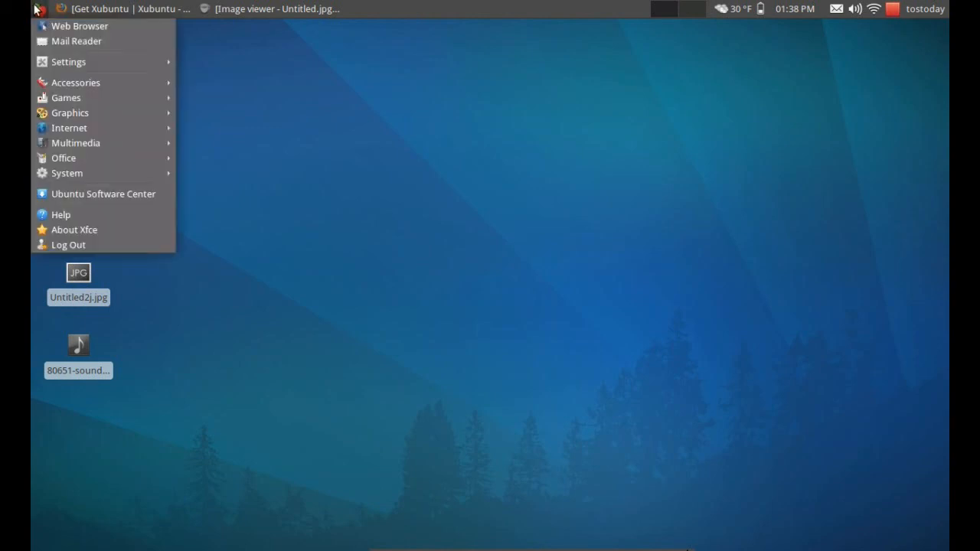
pyautogui.moveTo(69, 55)
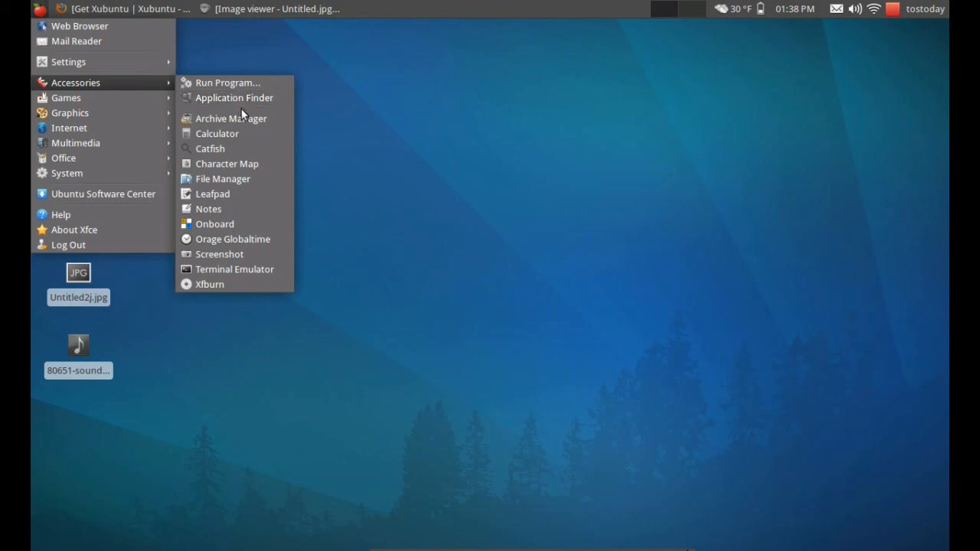
pyautogui.moveTo(66, 98)
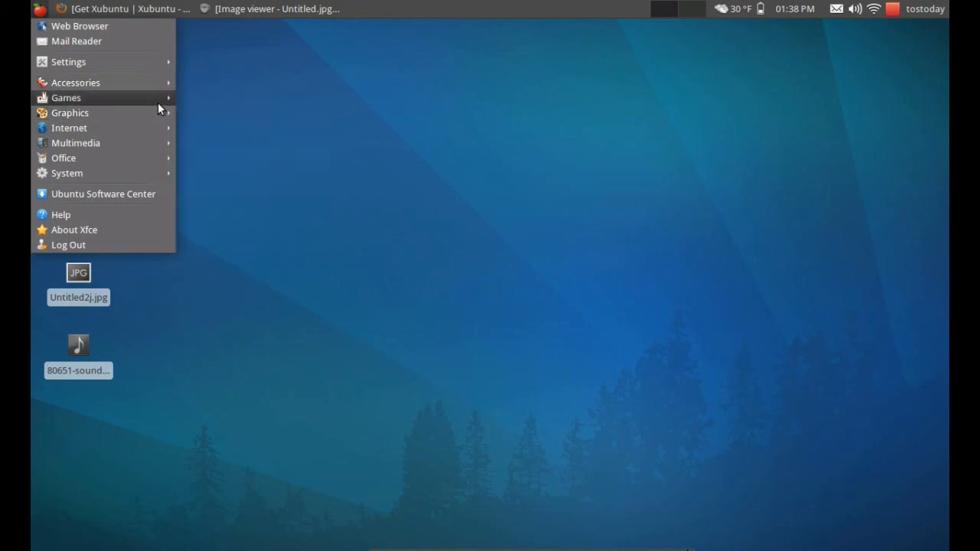
pyautogui.moveTo(68, 129)
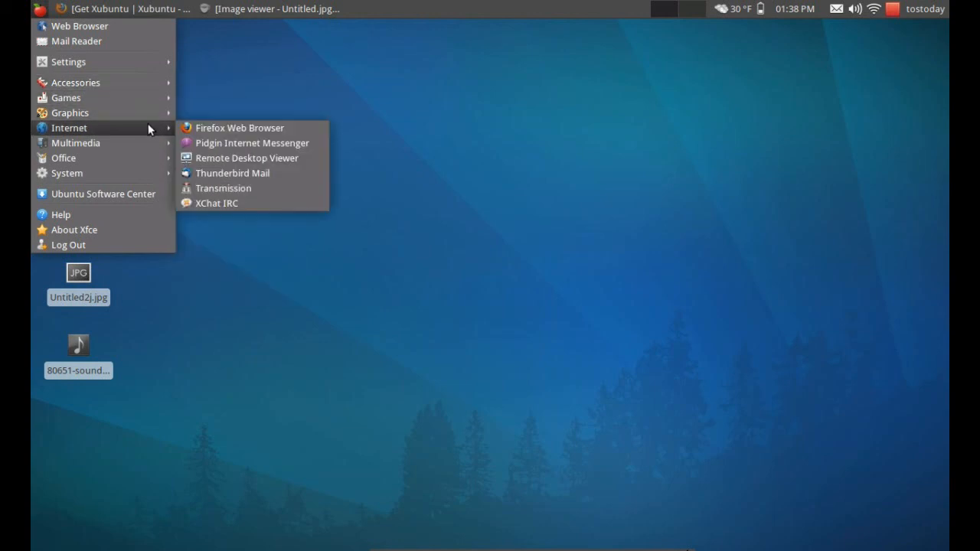
pyautogui.moveTo(75, 143)
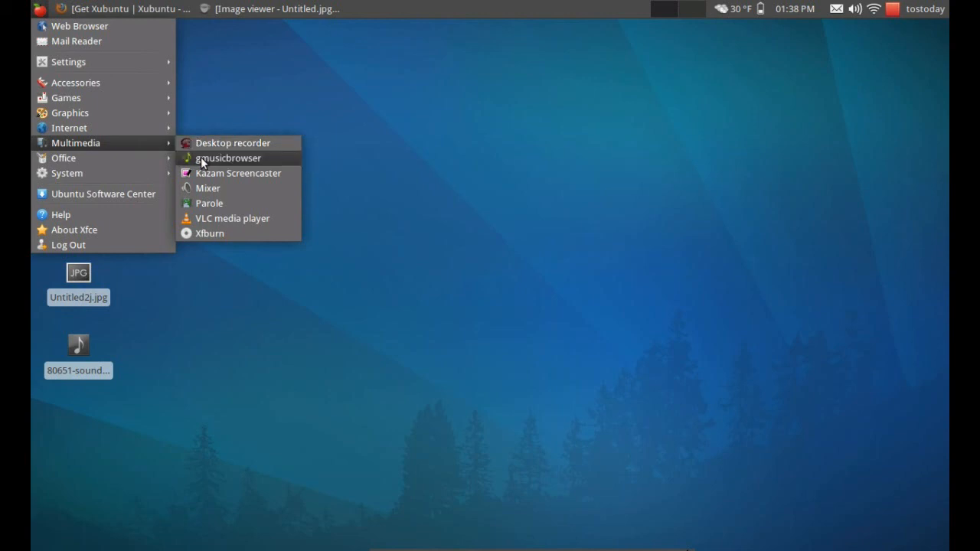
pyautogui.moveTo(238, 173)
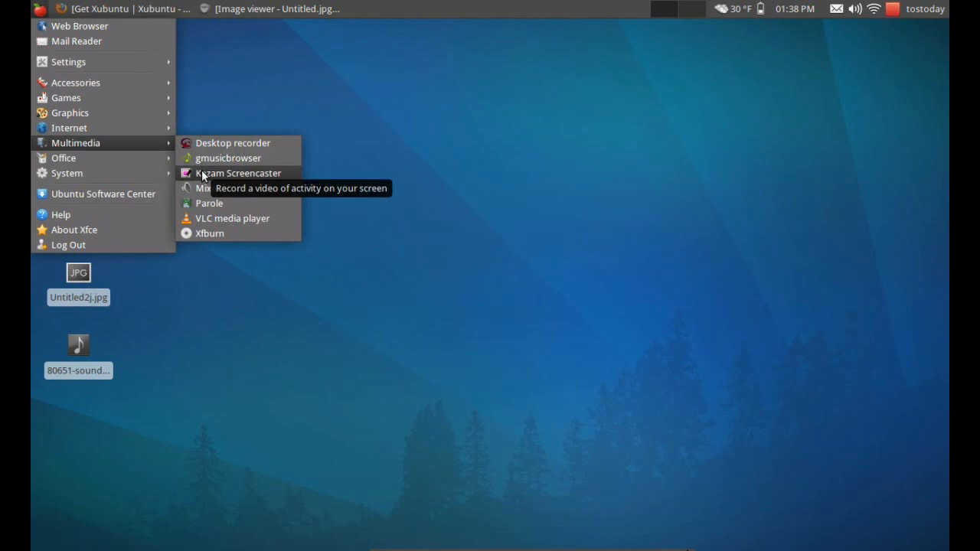
pyautogui.moveTo(223, 207)
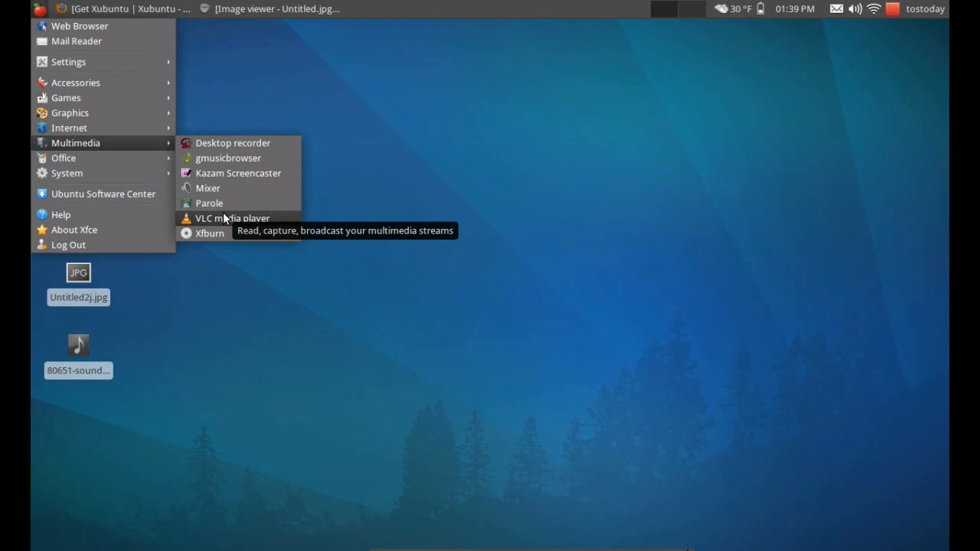
pyautogui.moveTo(144, 181)
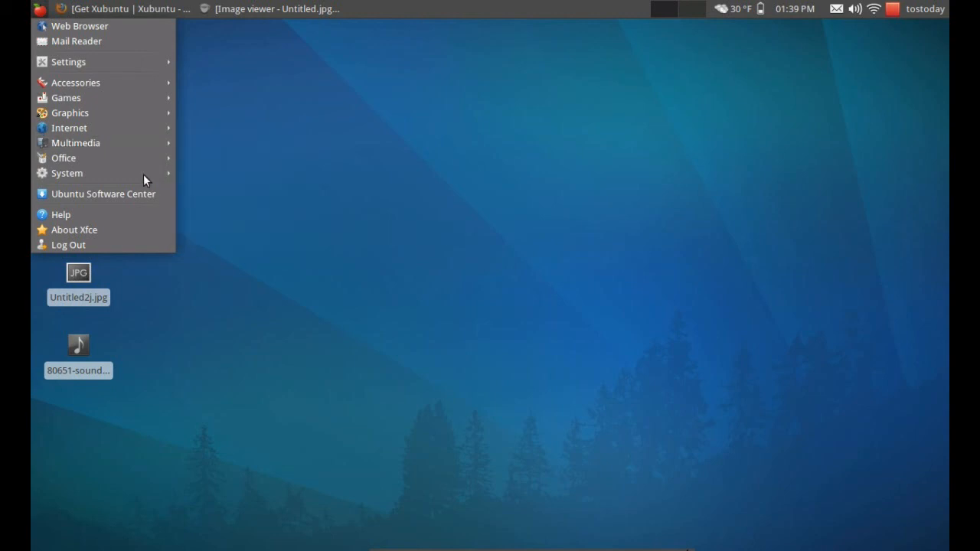
pyautogui.moveTo(65, 158)
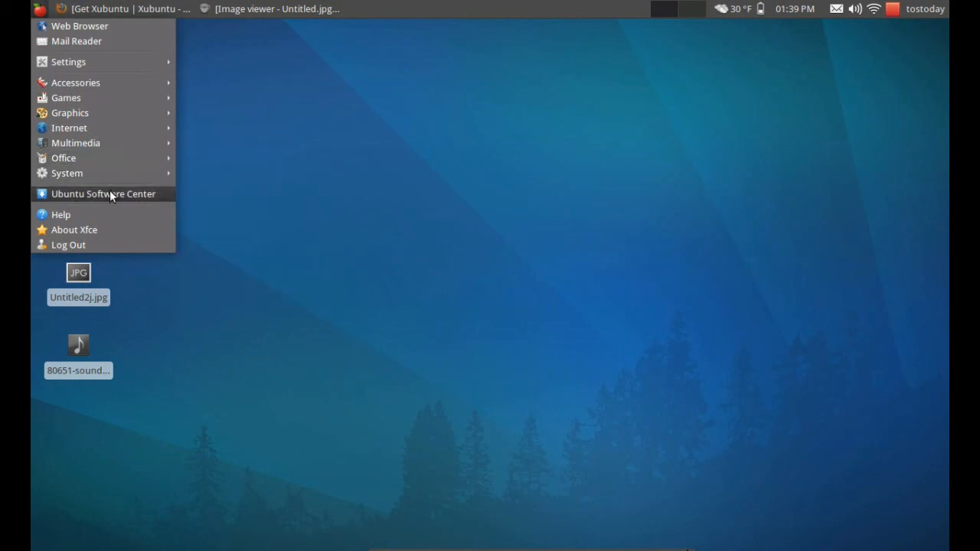
pyautogui.click(589, 298)
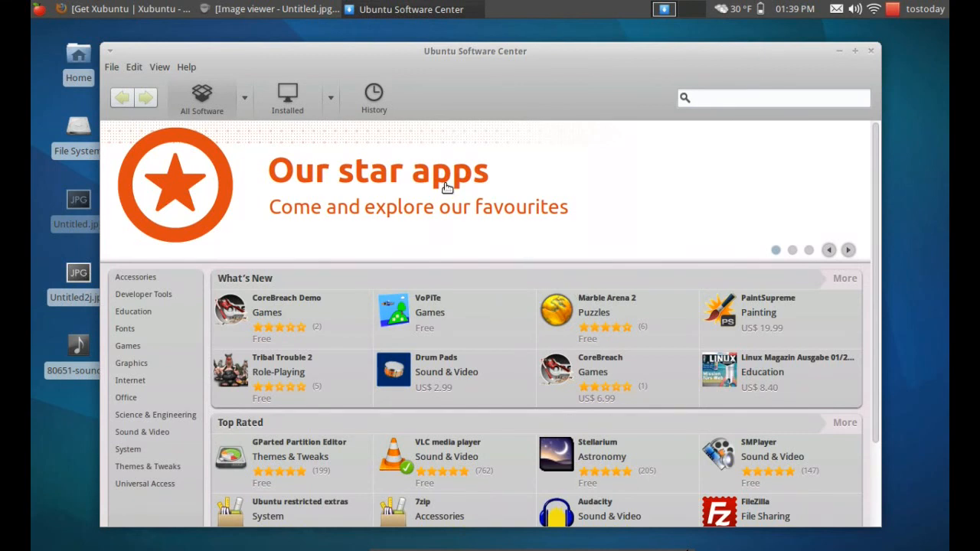
# - Show installed software, expand Office (AbiWord, Gnumeric, Orage), collapse it, and view Sound & Video
pyautogui.click(288, 98)
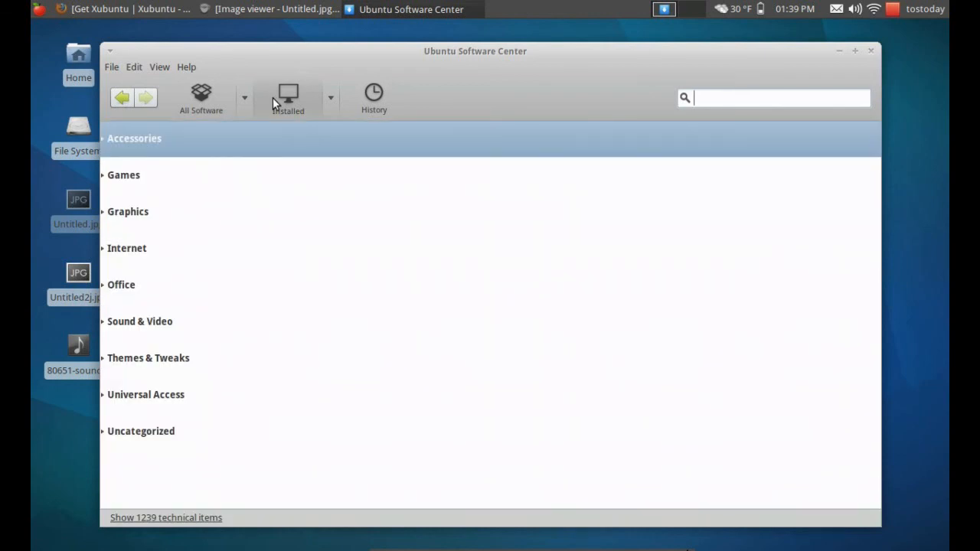
pyautogui.moveTo(162, 248)
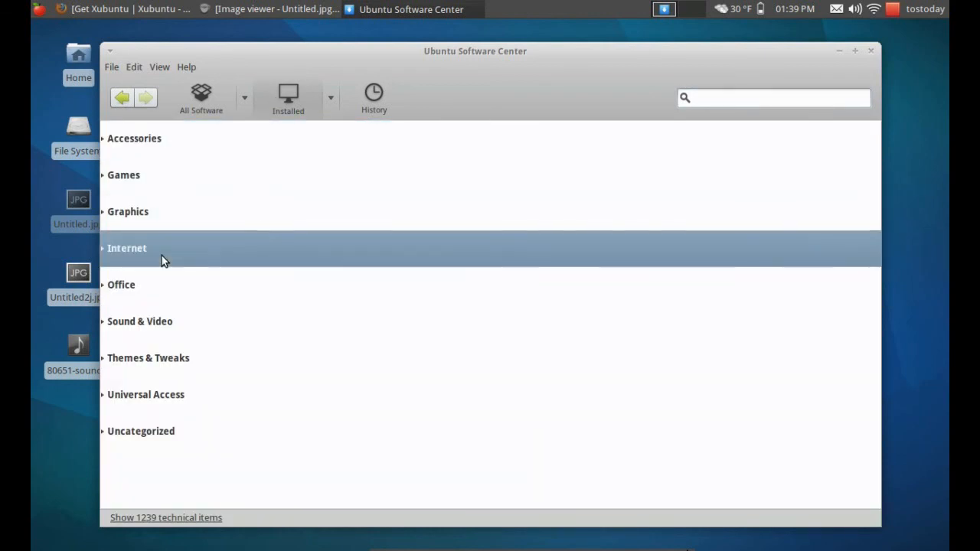
pyautogui.moveTo(156, 292)
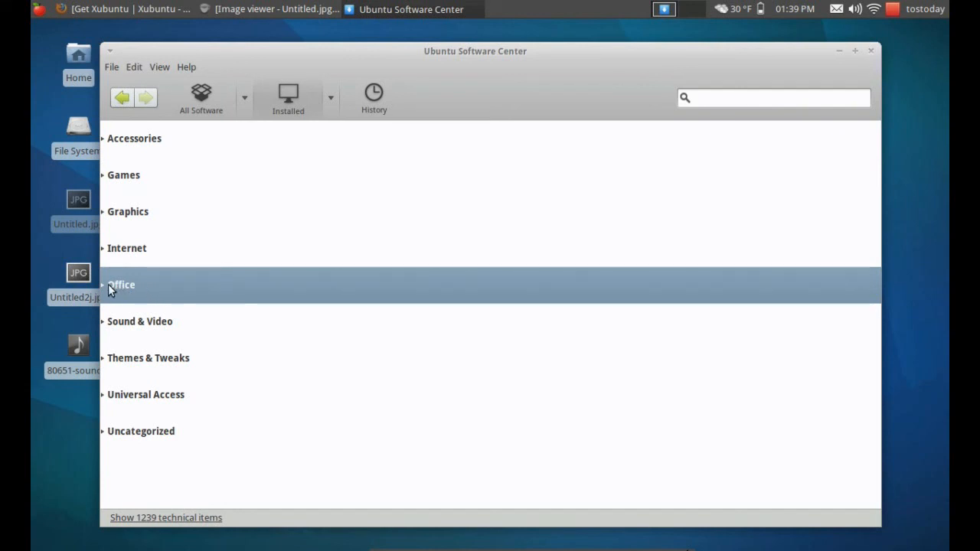
pyautogui.click(121, 283)
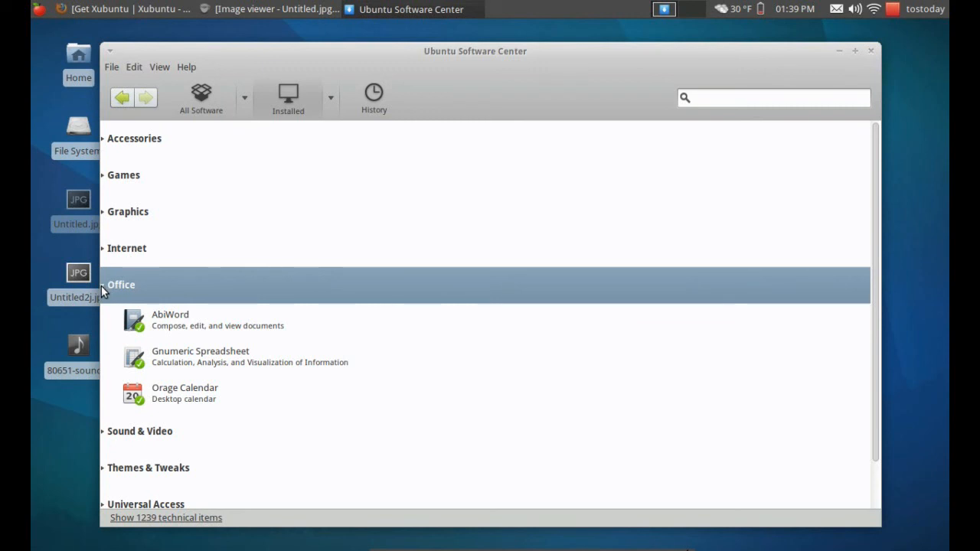
pyautogui.click(121, 284)
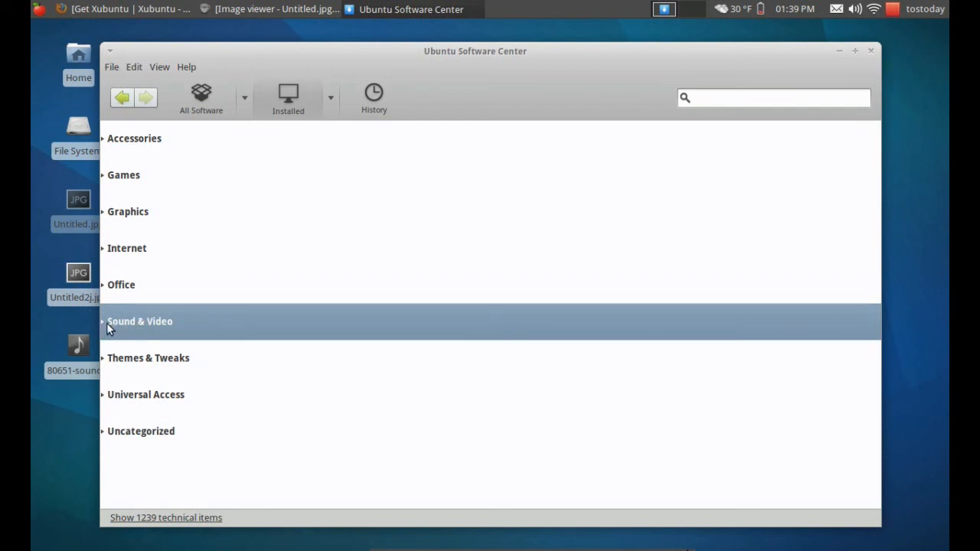
pyautogui.click(139, 321)
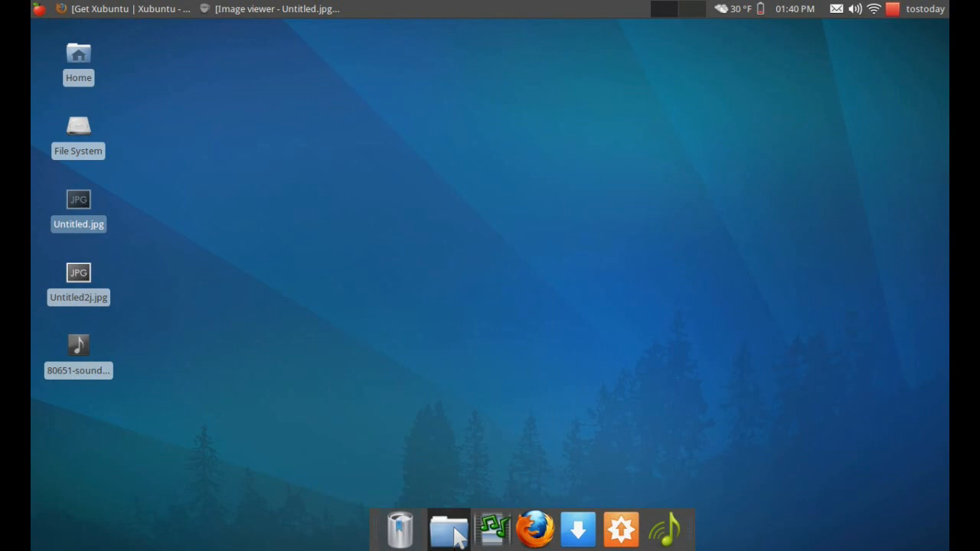
pyautogui.rightClick(532, 9)
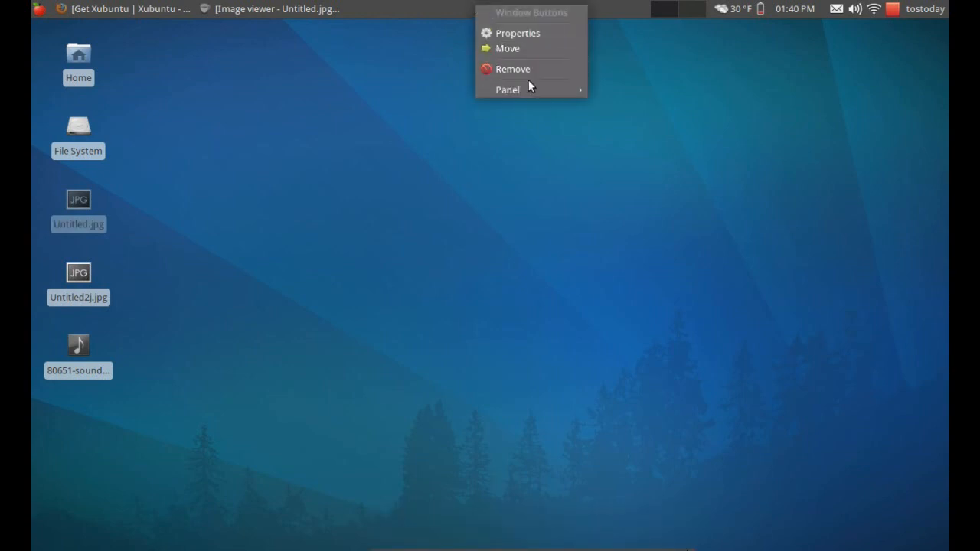
pyautogui.click(507, 89)
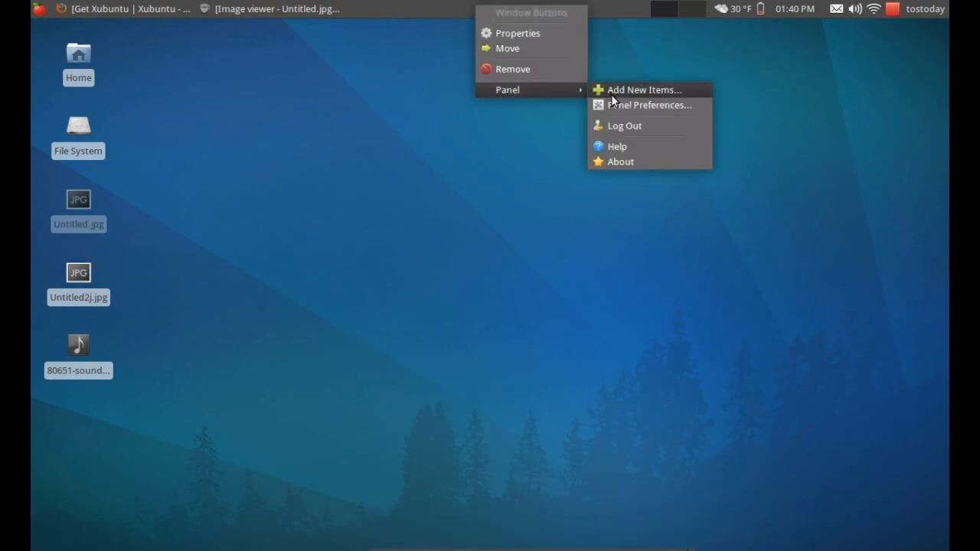
pyautogui.click(649, 104)
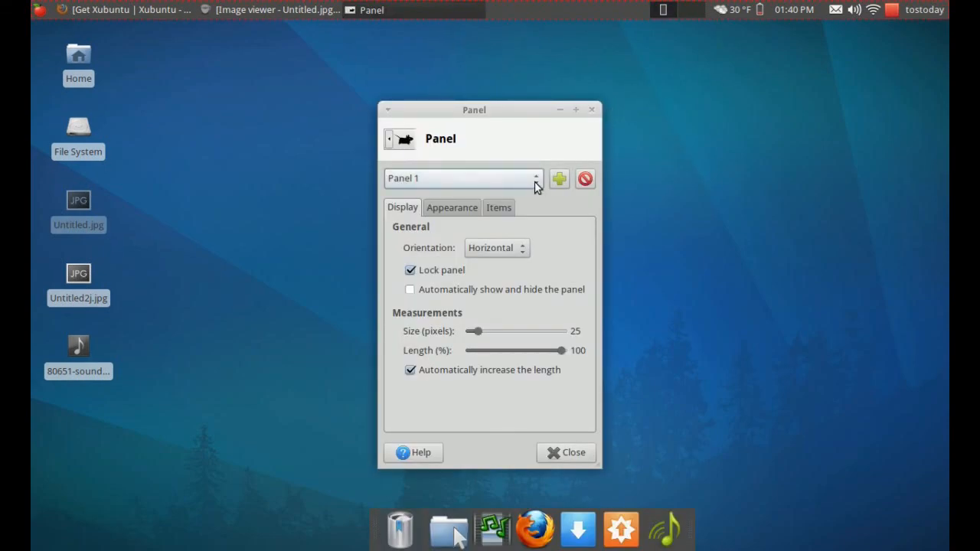
pyautogui.click(536, 177)
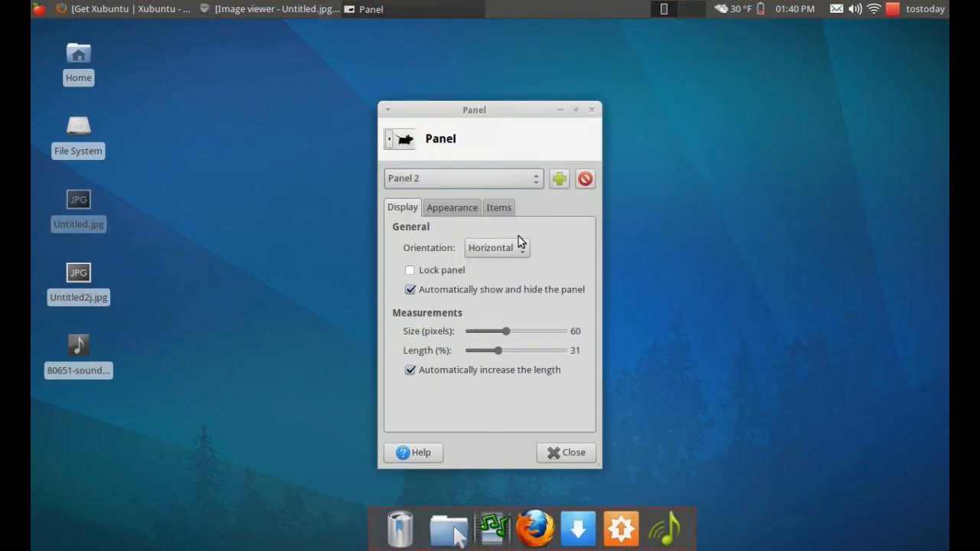
pyautogui.moveTo(482, 294)
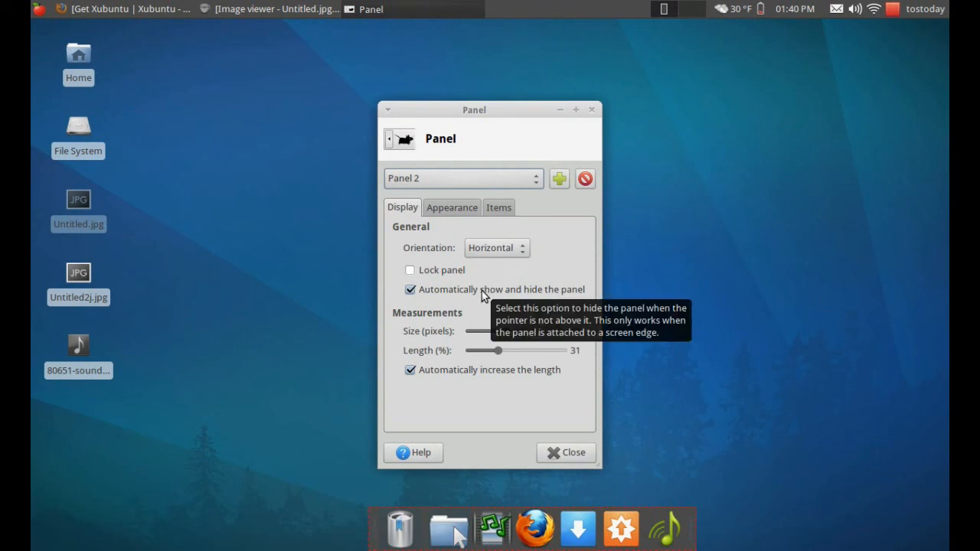
pyautogui.moveTo(539, 303)
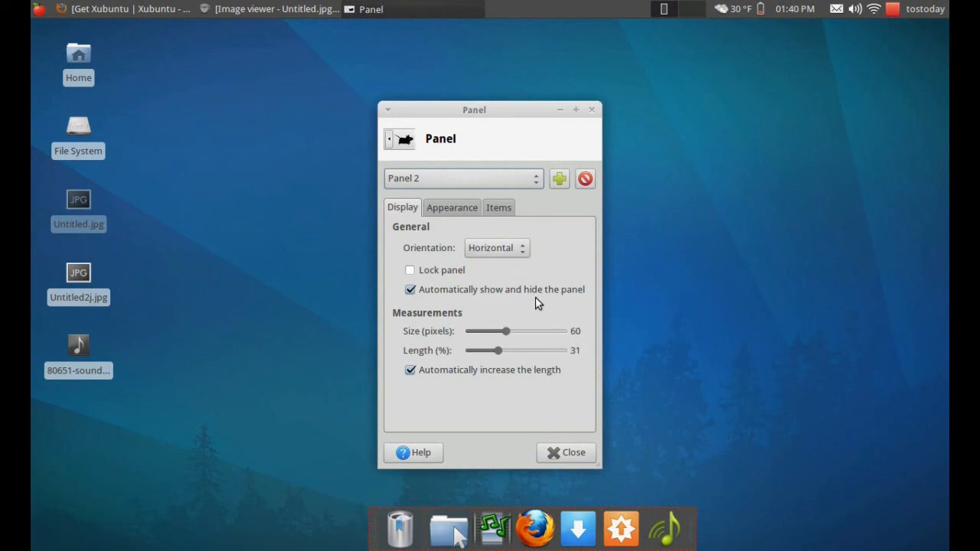
pyautogui.click(566, 453)
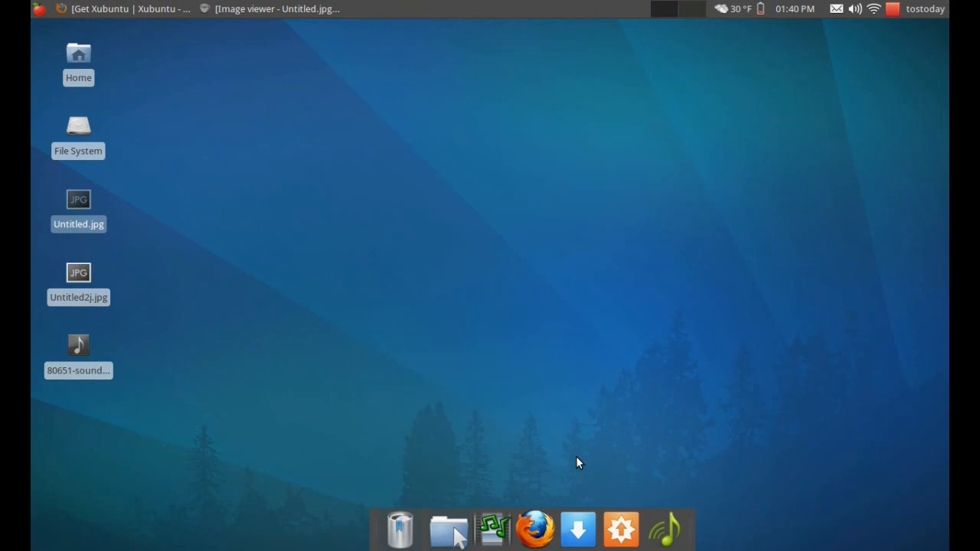
pyautogui.moveTo(471, 243)
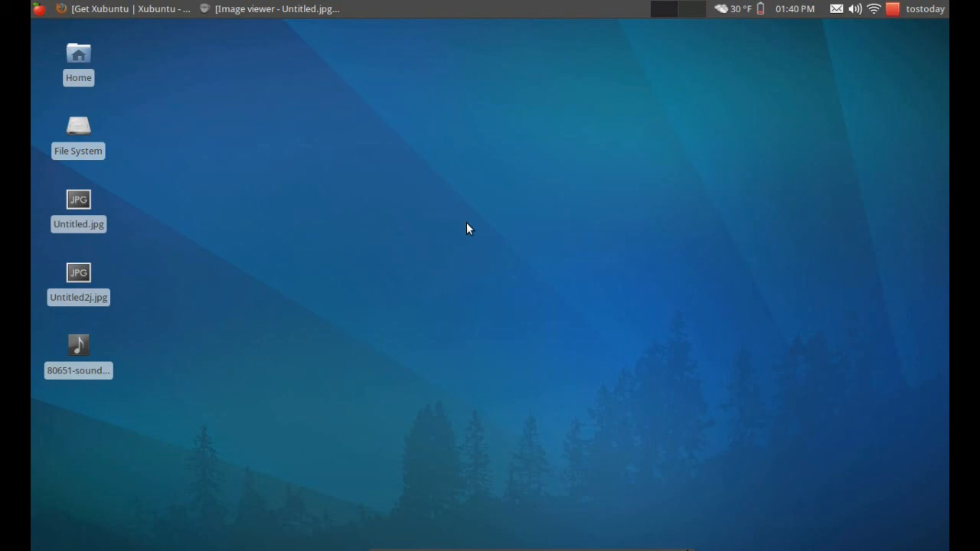
pyautogui.moveTo(453, 161)
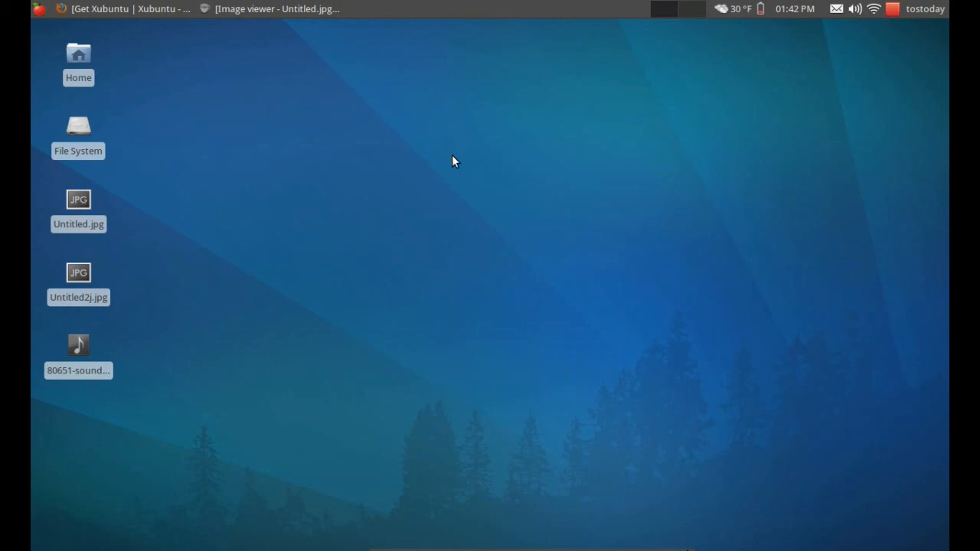
pyautogui.moveTo(876, 45)
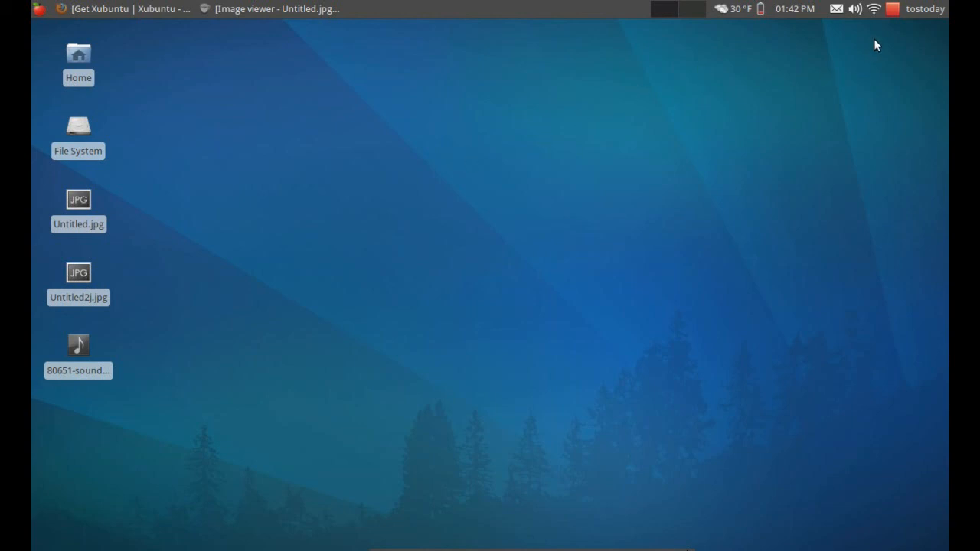